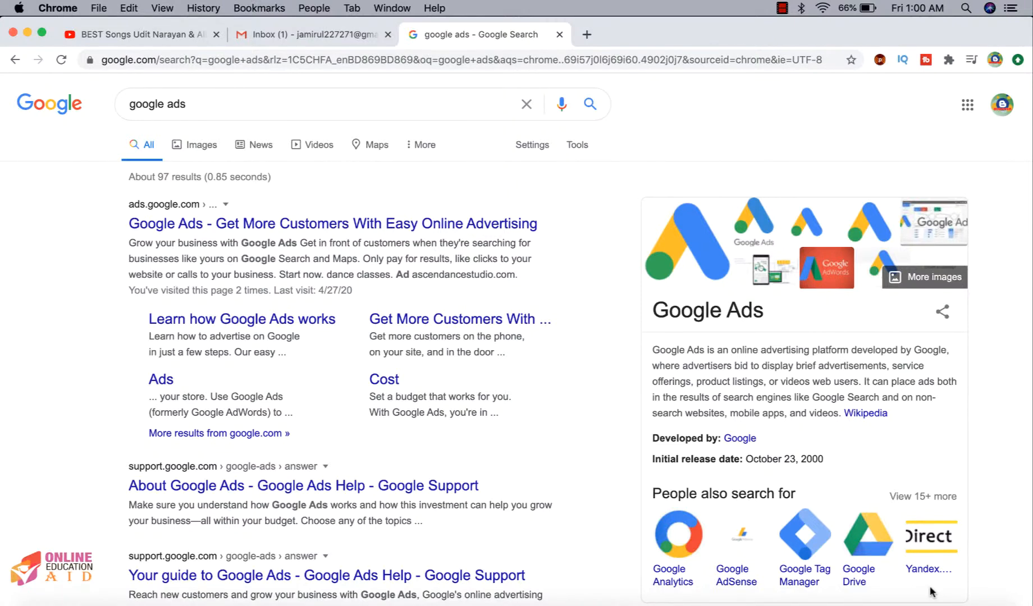
mouse_move(525, 428)
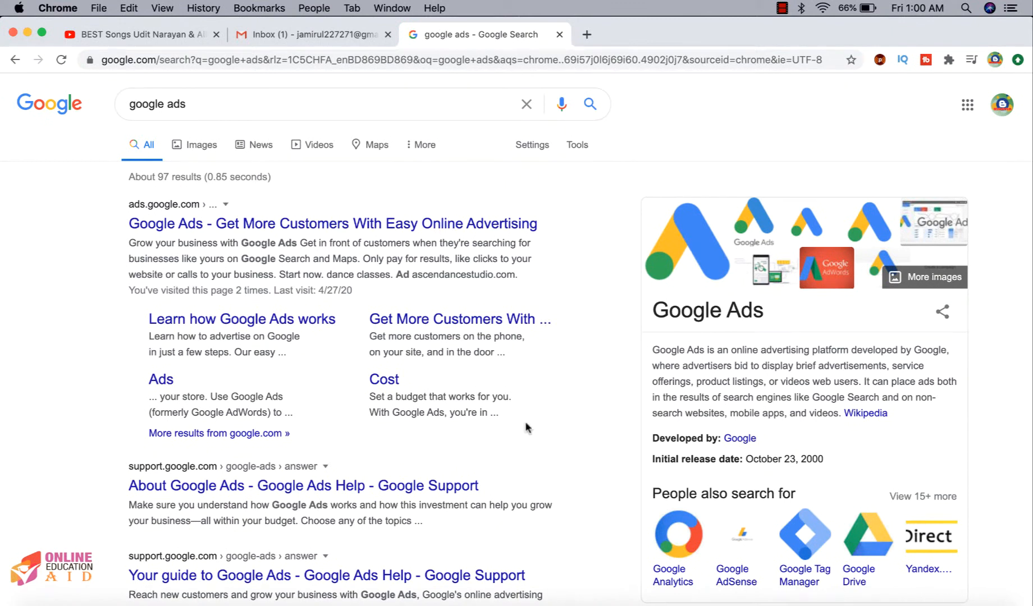
mouse_move(254, 224)
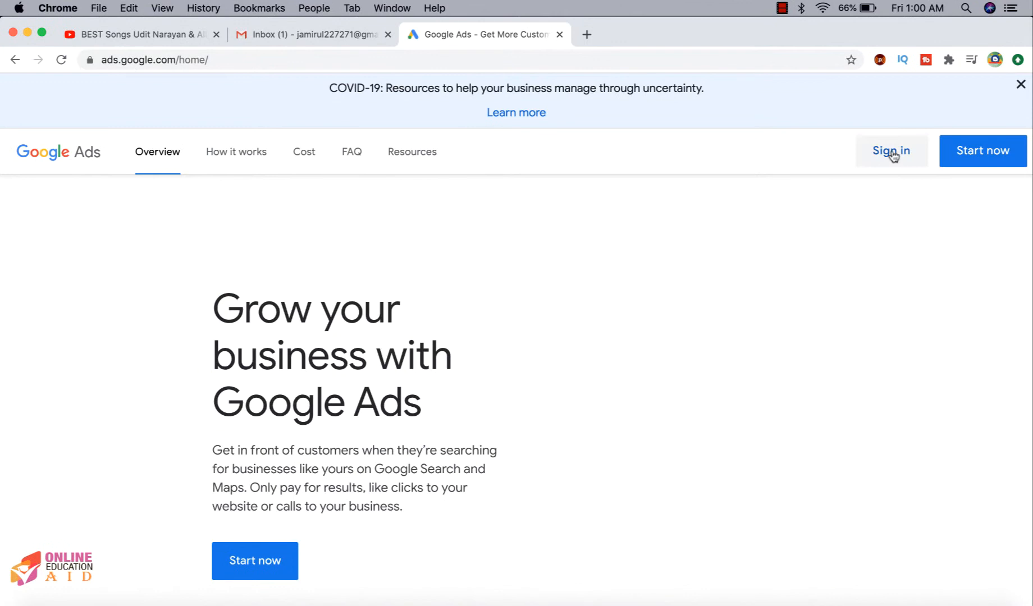
mouse_move(981, 151)
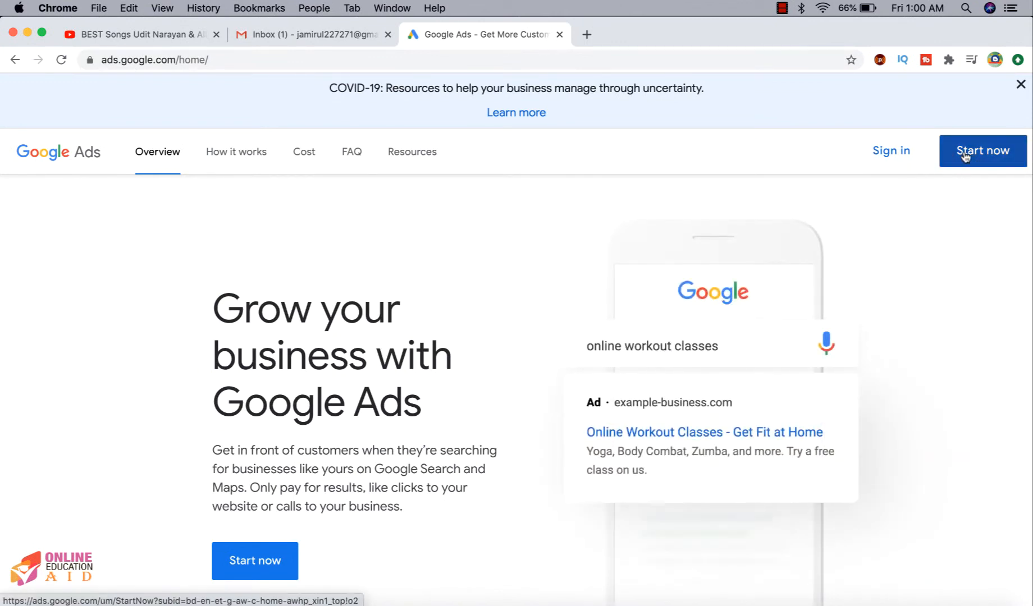
- Start a new Google Ads account and submit the account password to sign in
left_click(980, 151)
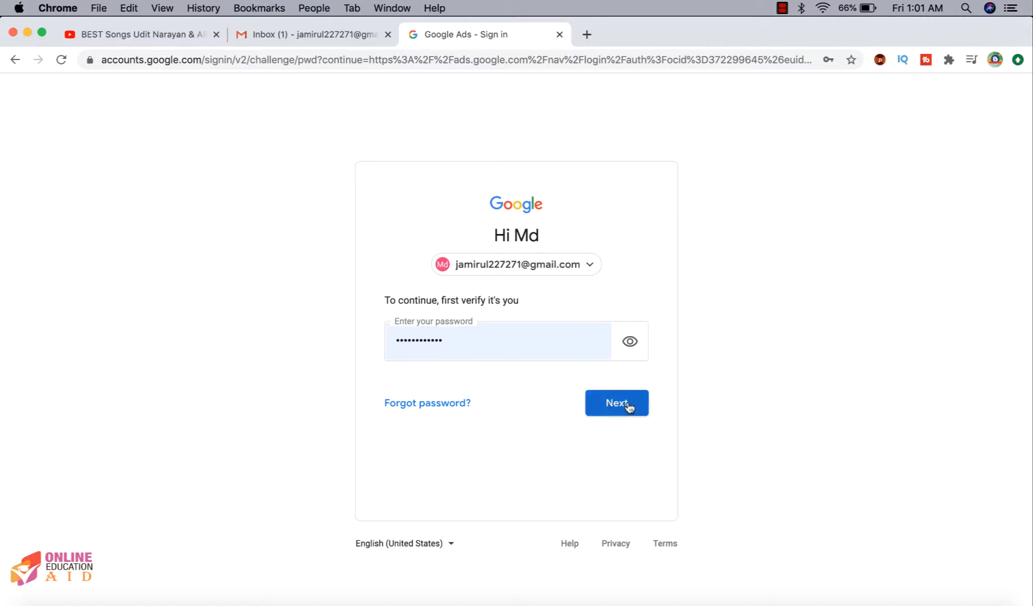
left_click(616, 403)
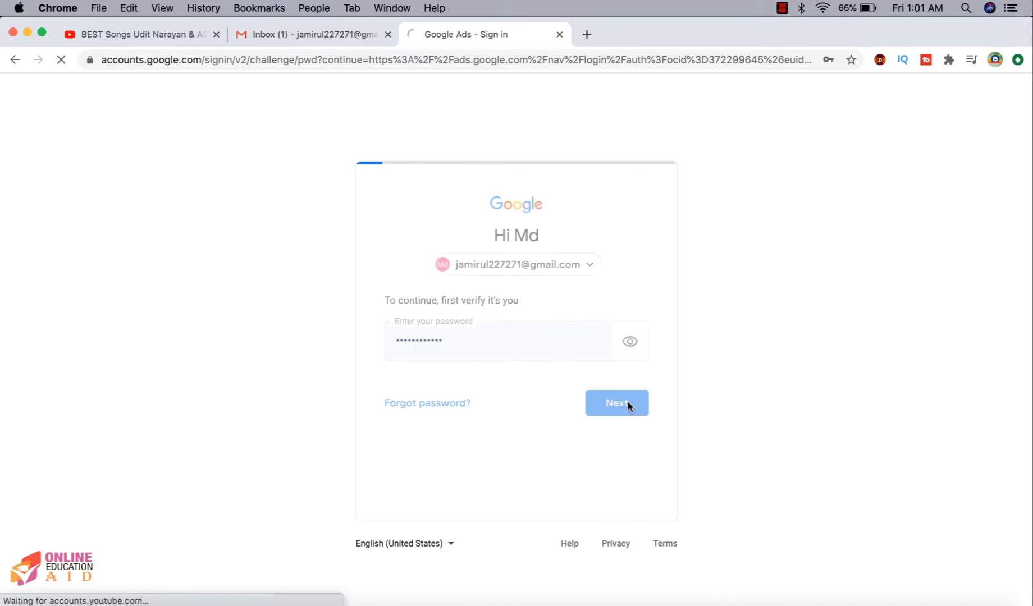
left_click(616, 403)
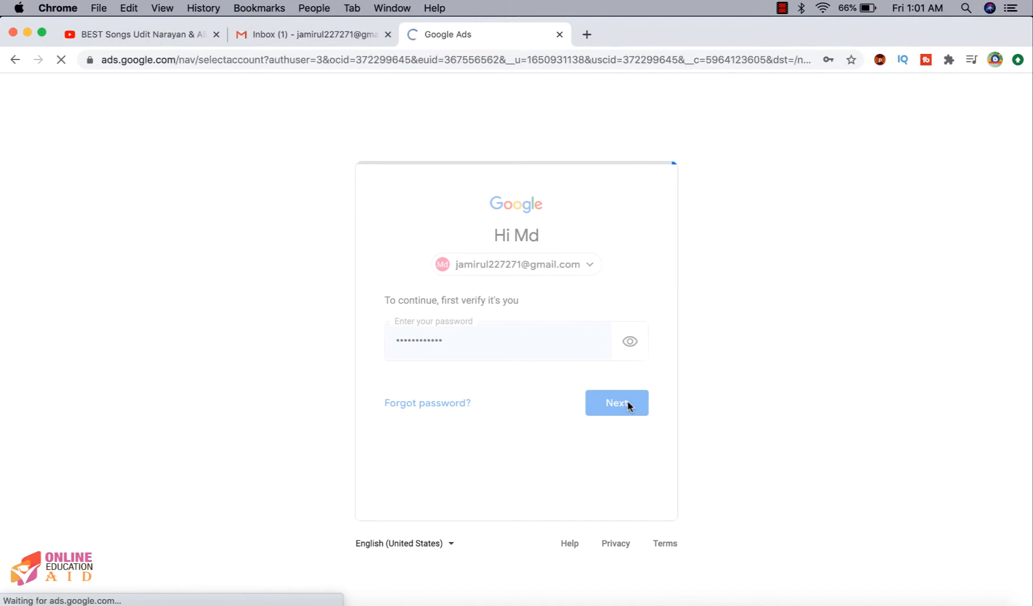
- Choose 'Get more website sales or sign-ups' as the campaign goal
left_click(616, 402)
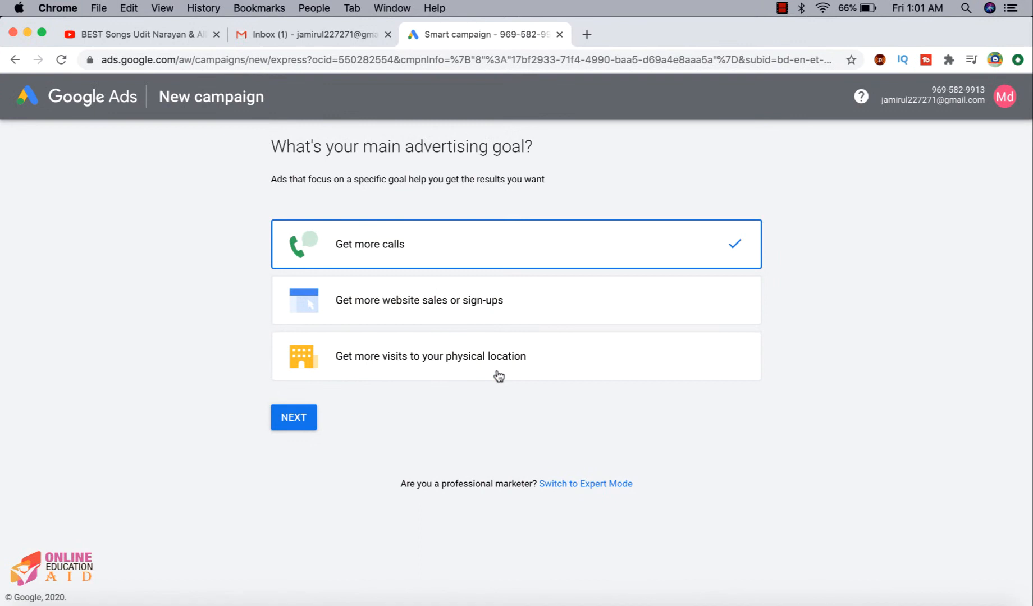
mouse_move(462, 313)
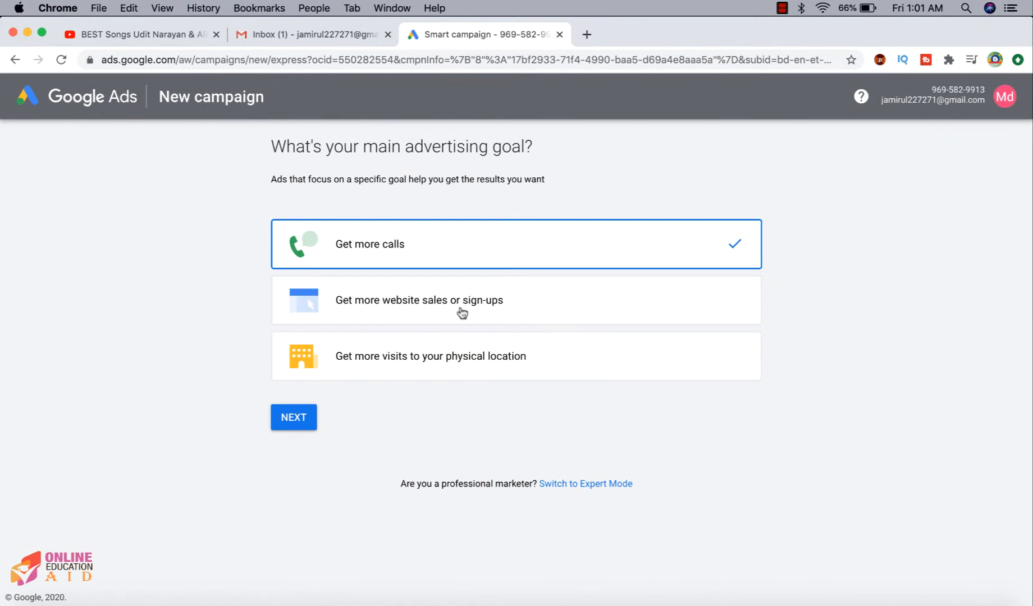
mouse_move(441, 367)
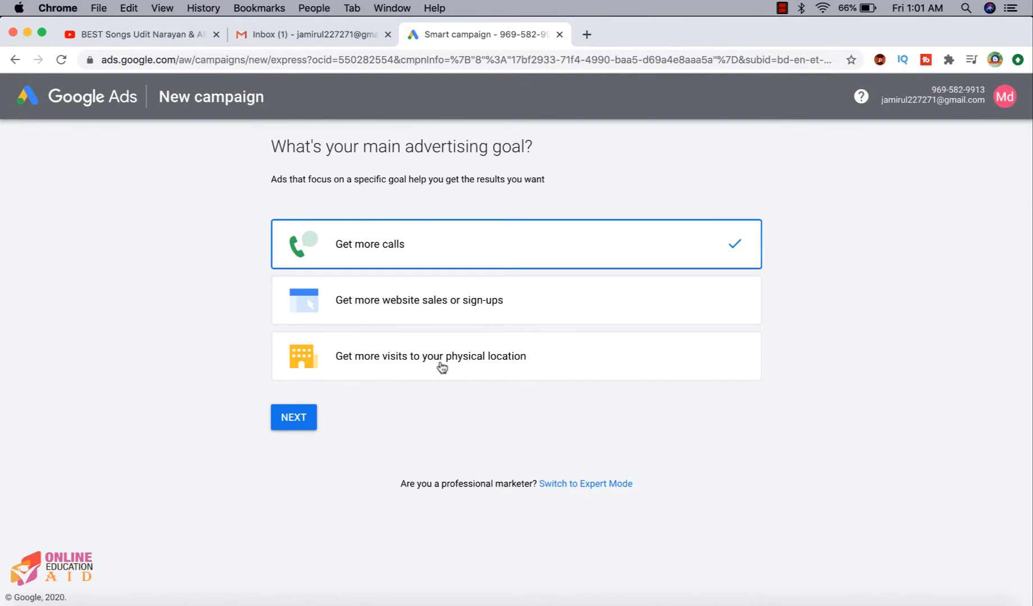
mouse_move(410, 317)
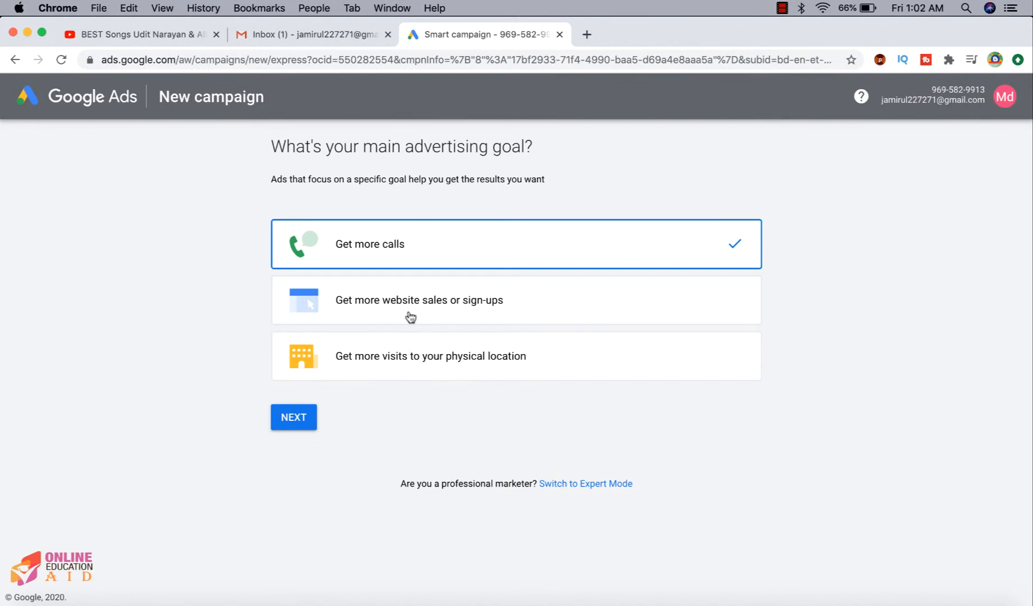
left_click(418, 300)
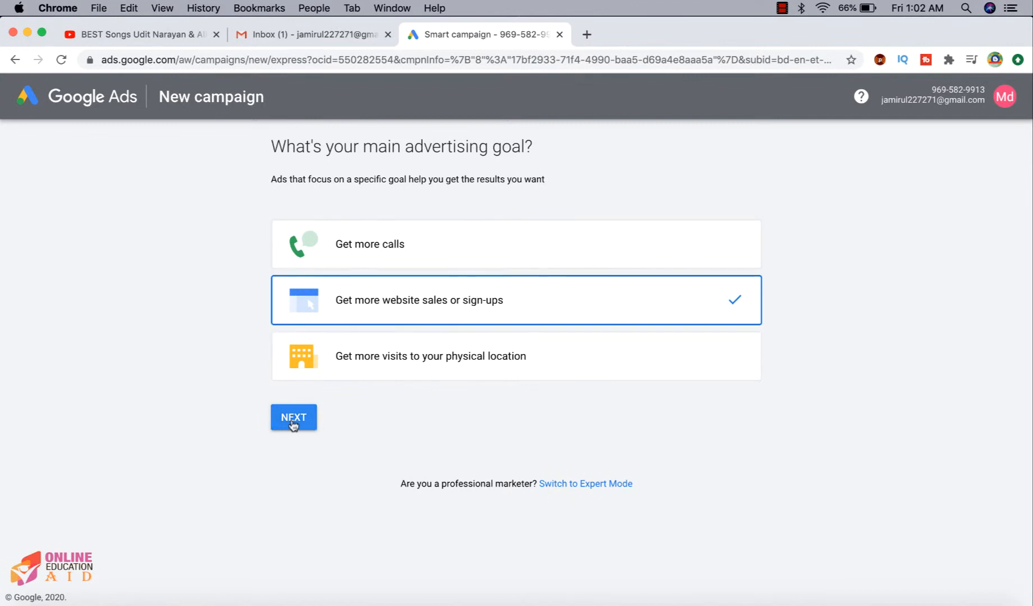
left_click(292, 417)
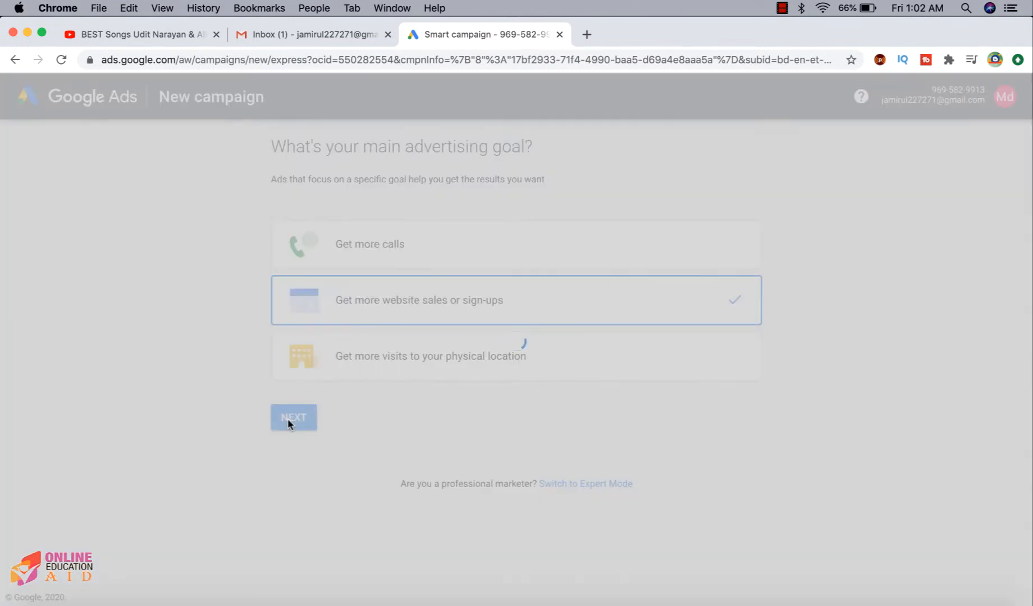
left_click(293, 417)
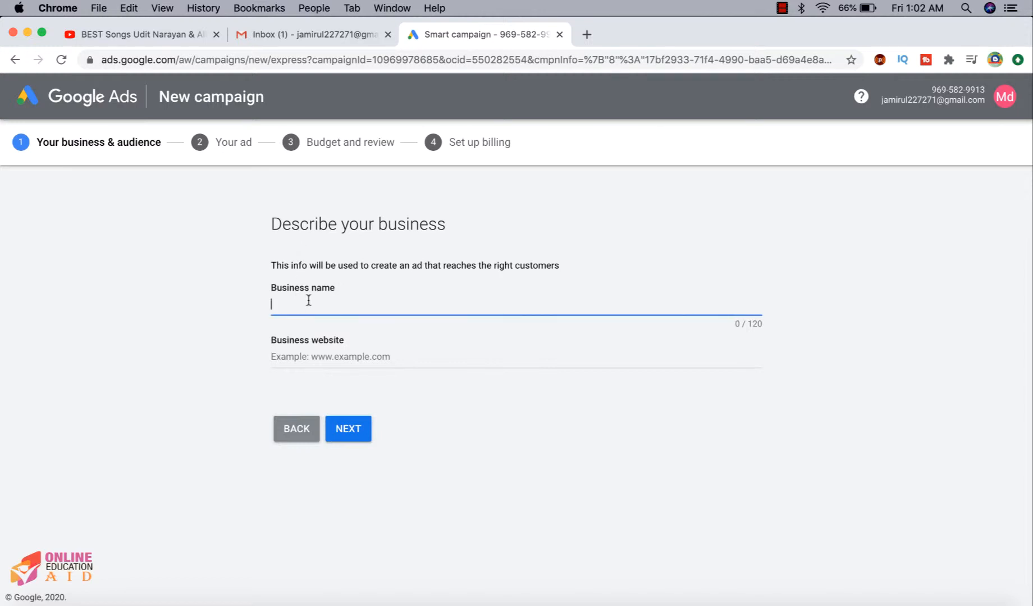
type("OEA")
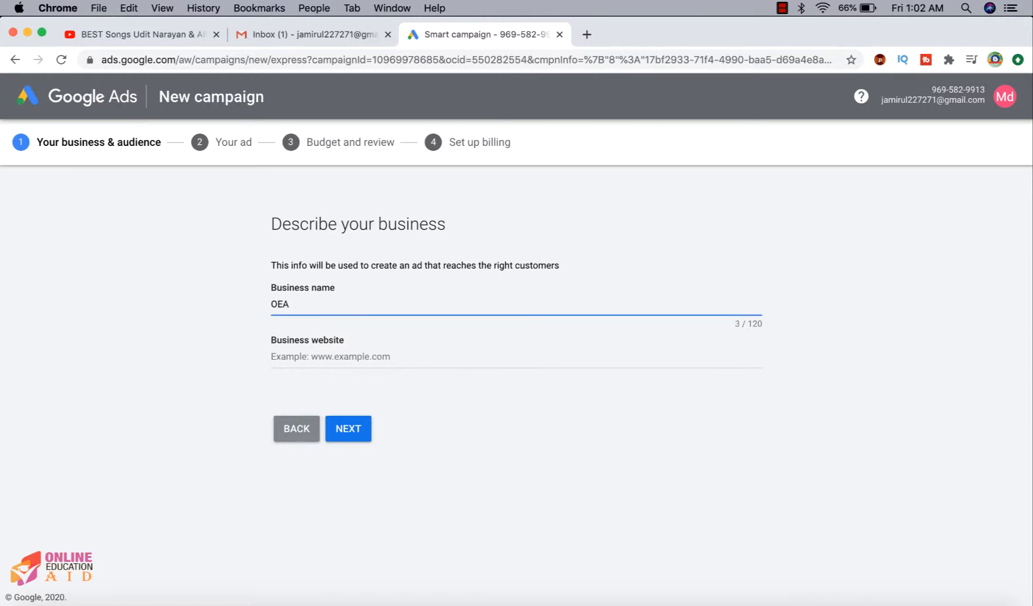
type("https://www.onlineeducationaid.com/en/shop/")
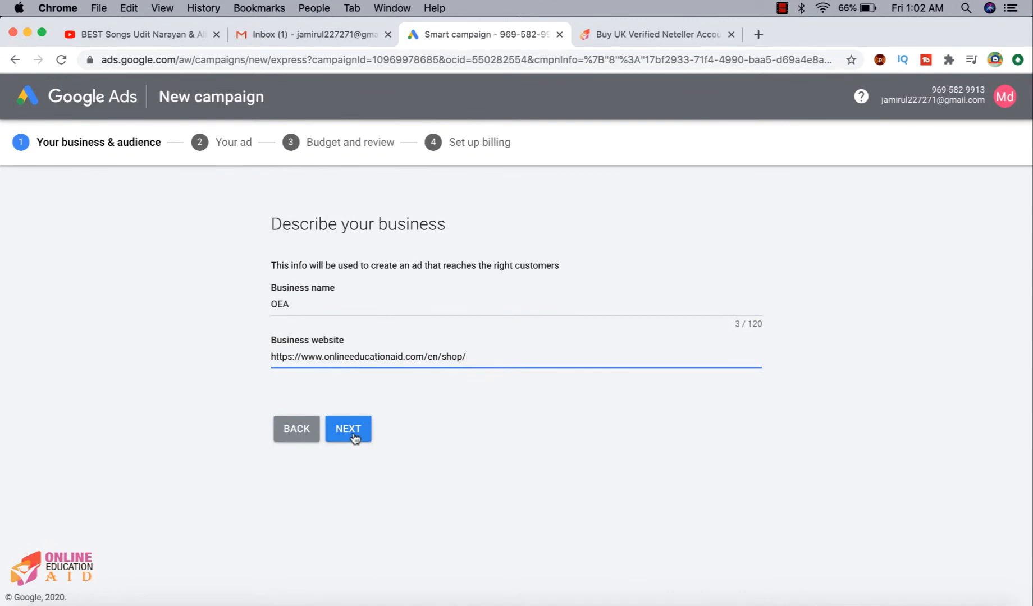
left_click(348, 428)
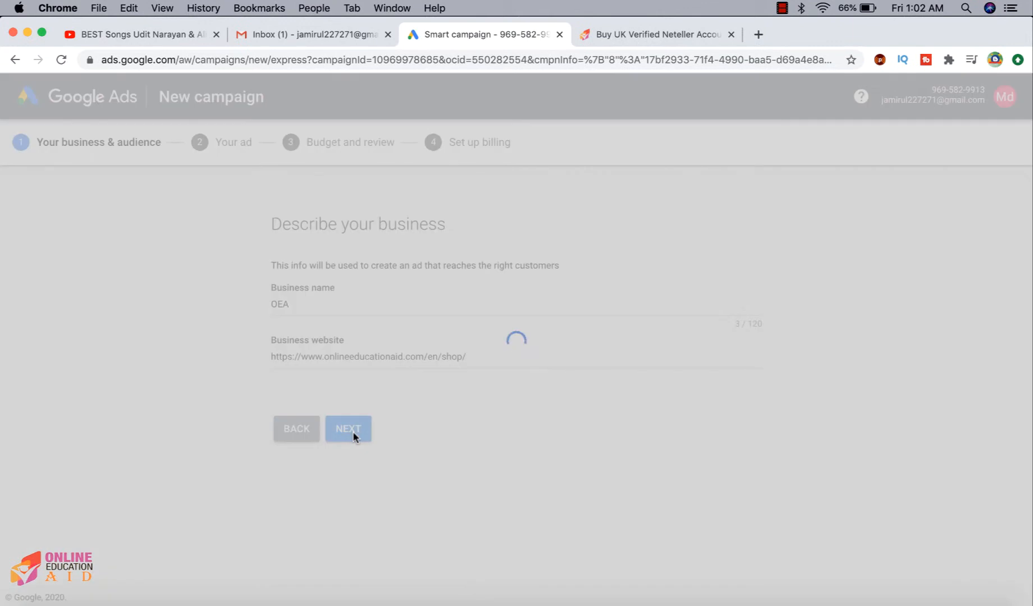
- Keep the location and add seven vcc keyword themes, e.g. 'vcc for facebook ads', 'bing vcc'
left_click(348, 428)
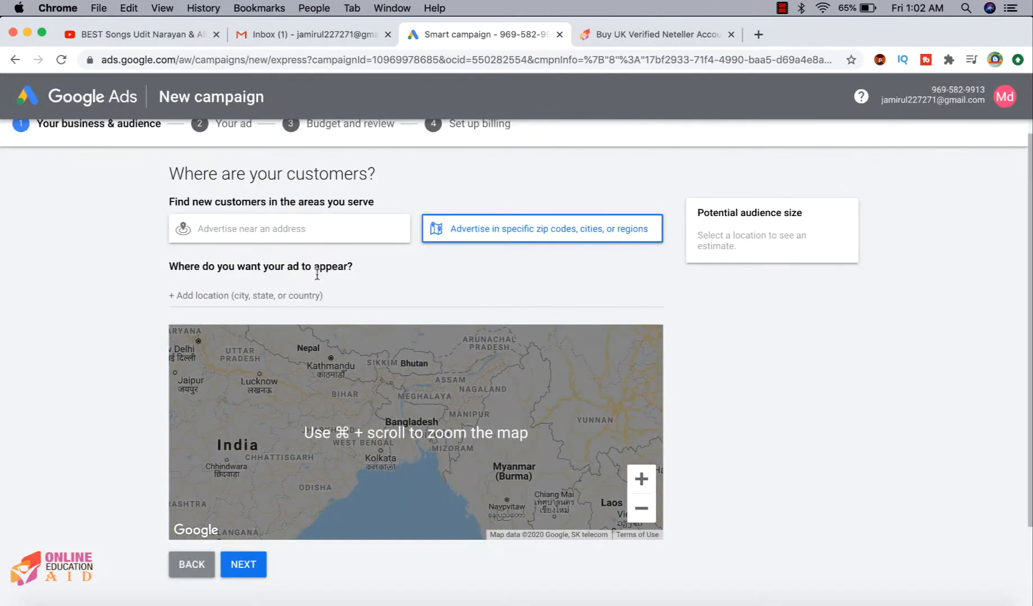
scroll("up", 3)
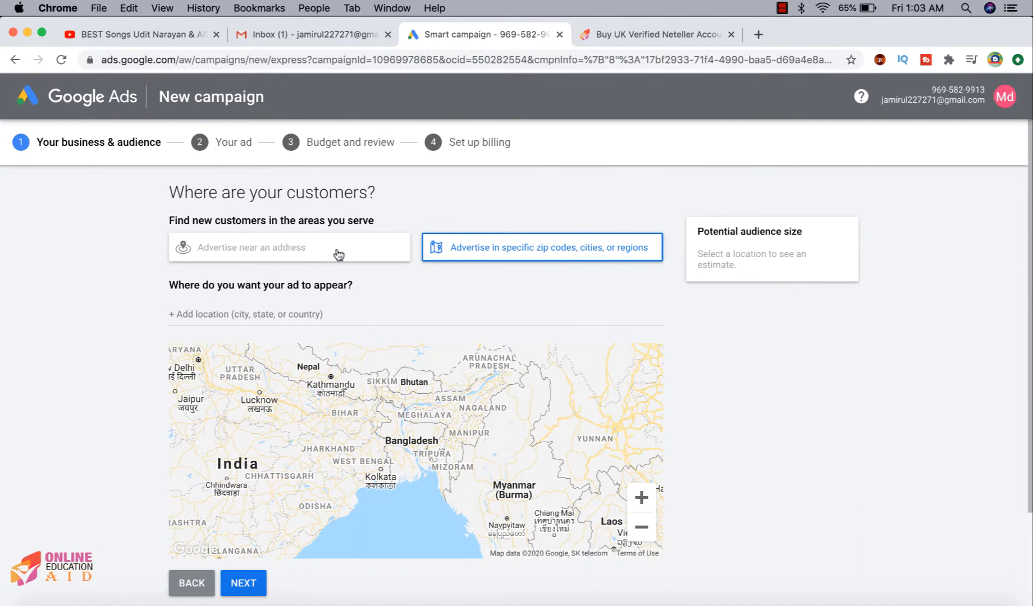
left_click(243, 582)
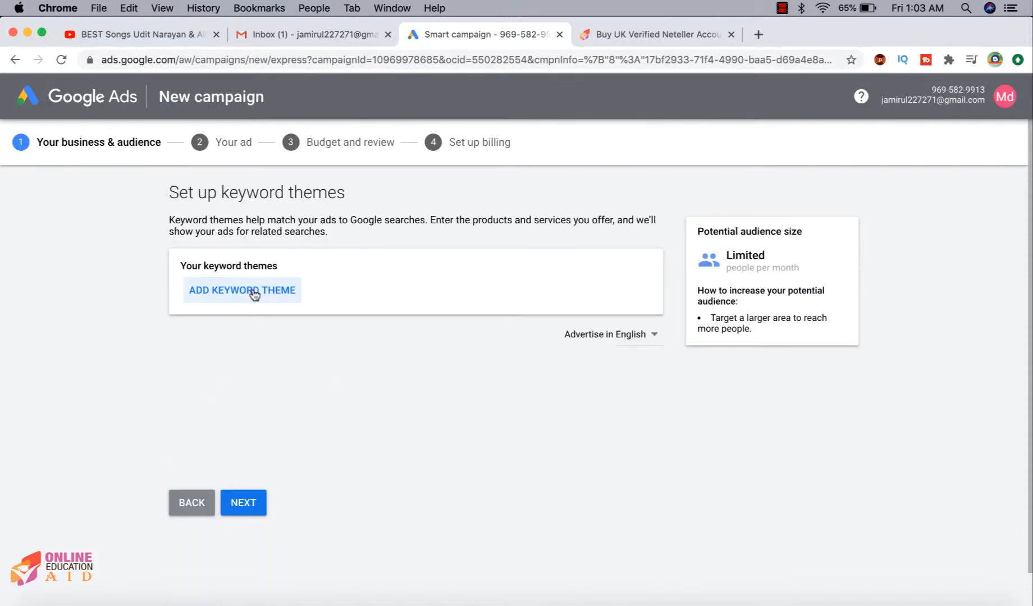
left_click(242, 290)
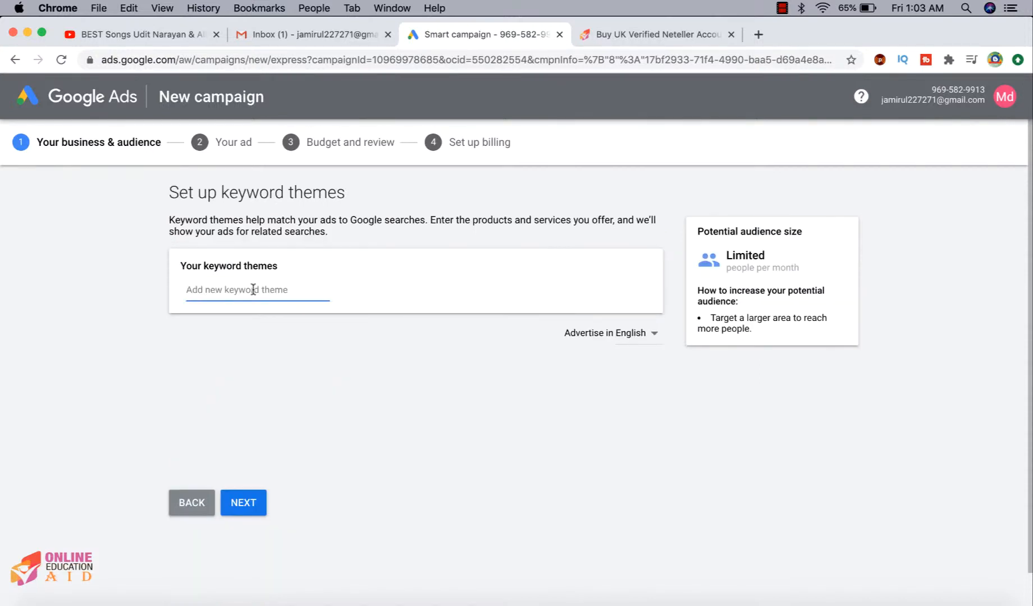
type("vcc")
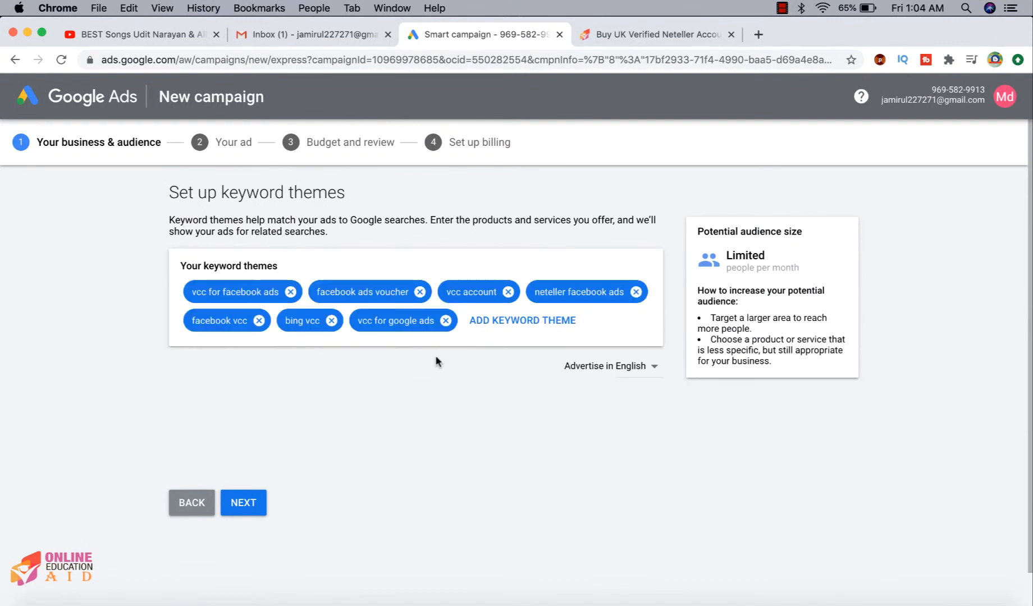
left_click(243, 502)
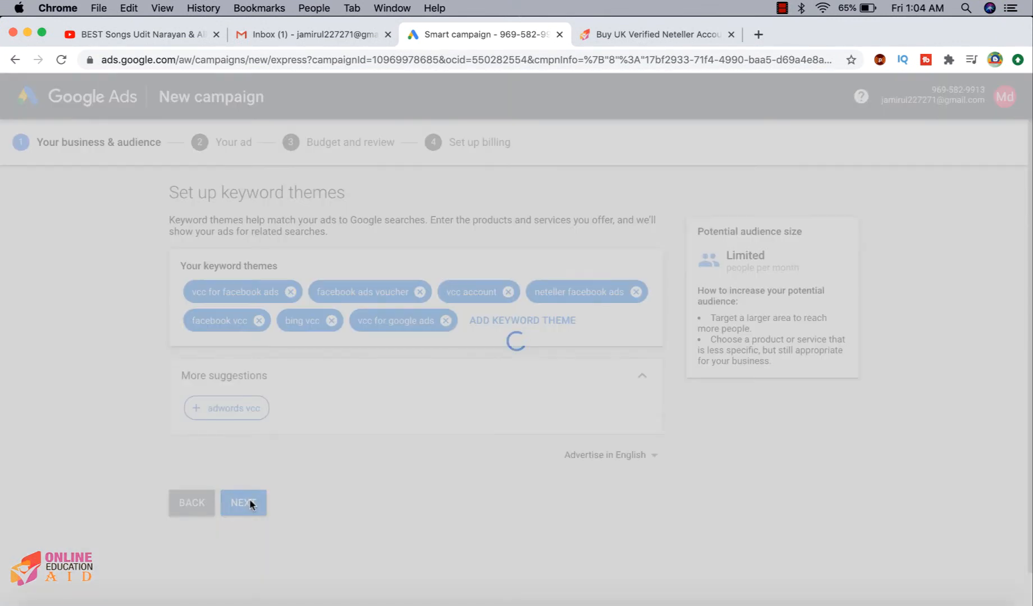
- Write three headlines starting 'Get Cards for Facebook Ads' and two credit-card descriptions
left_click(243, 502)
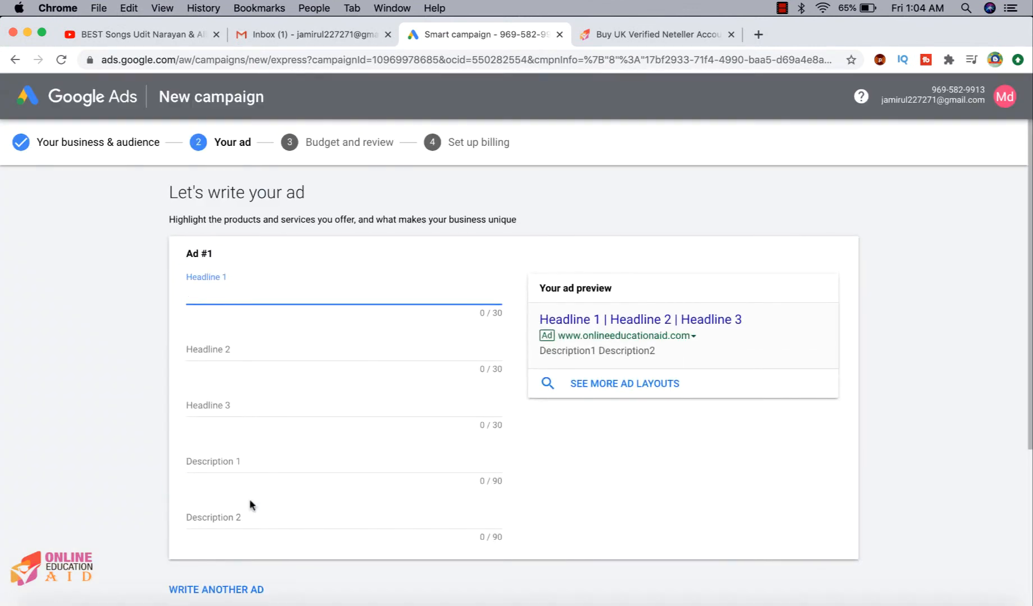
scroll("down", 3)
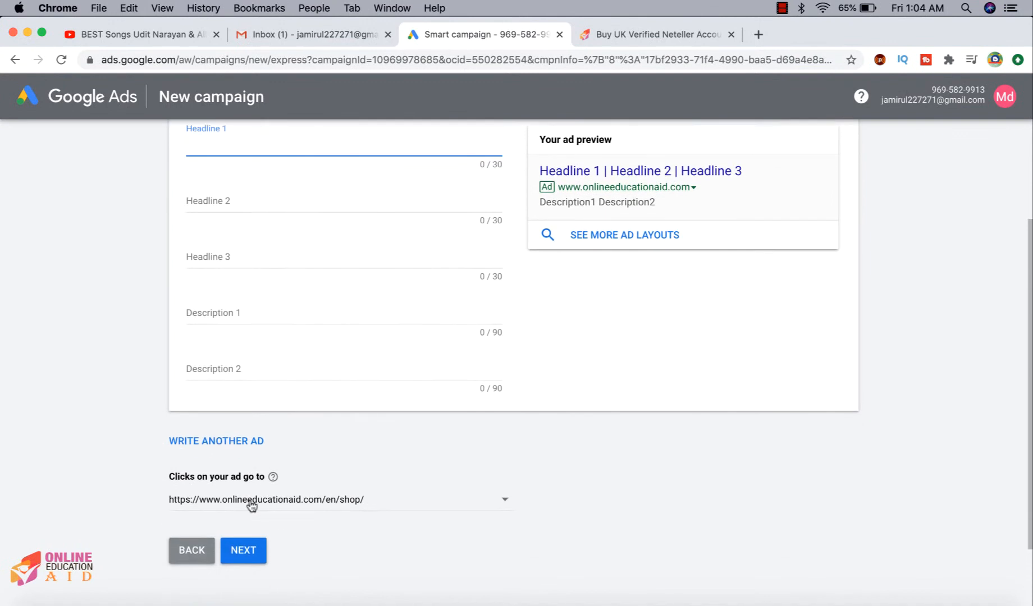
scroll("up", 3)
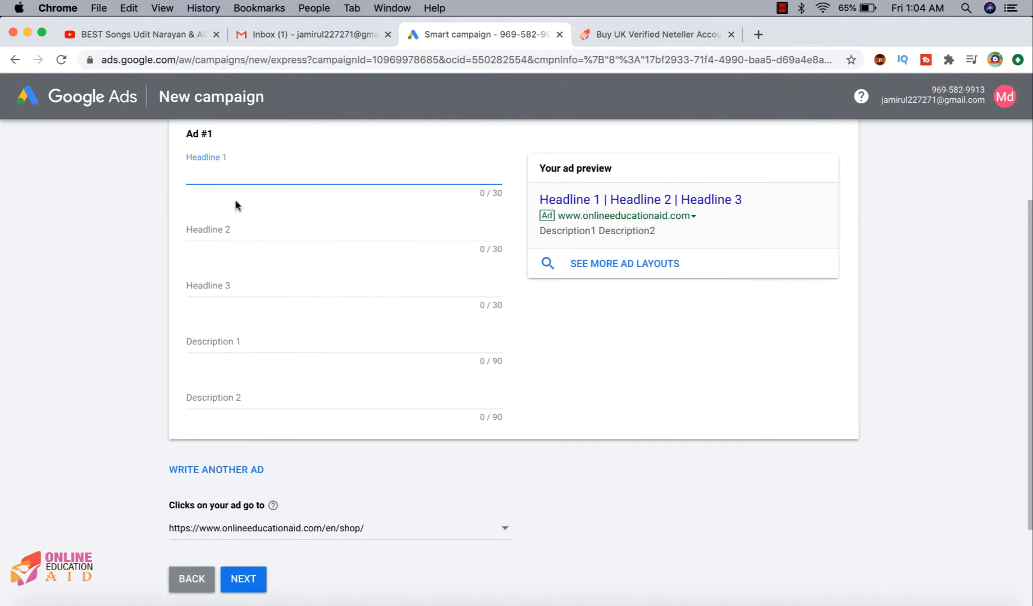
type("Get Cards for Facebook Ads")
left_click(343, 399)
type("cheap and custom credit card also available")
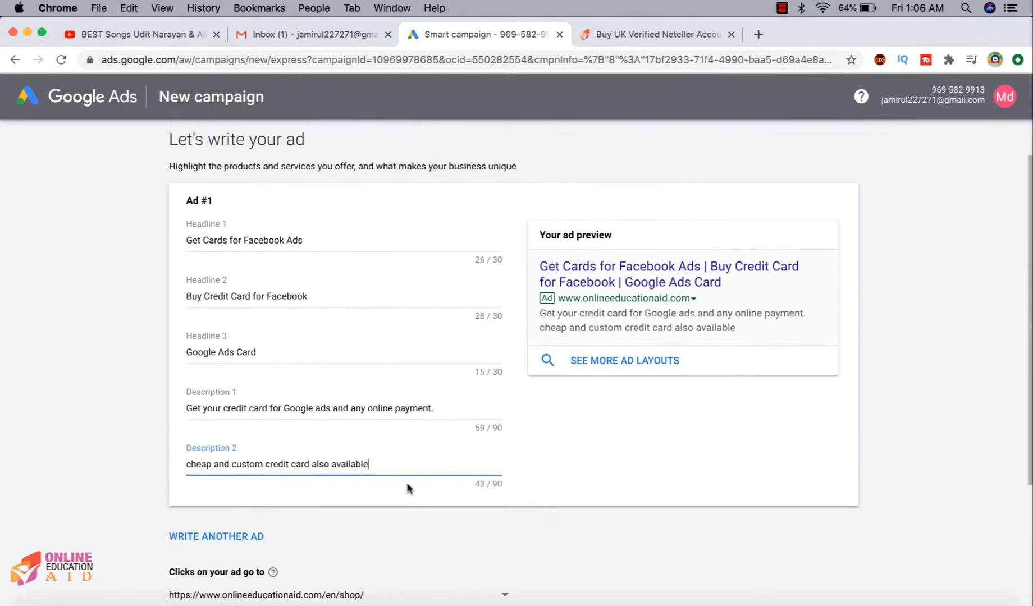
scroll("down", 3)
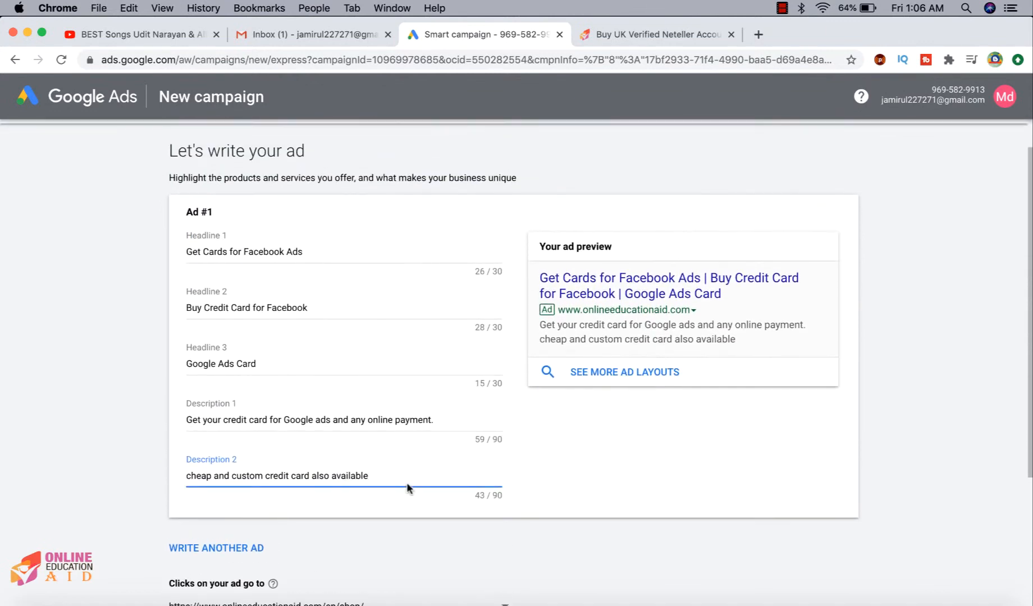
scroll("down", 3)
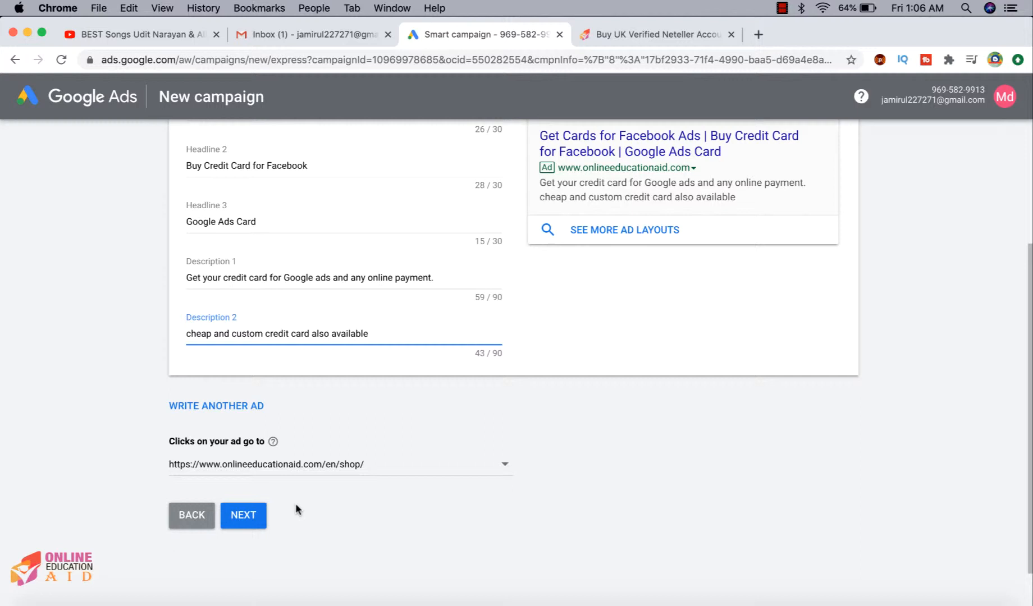
left_click(243, 515)
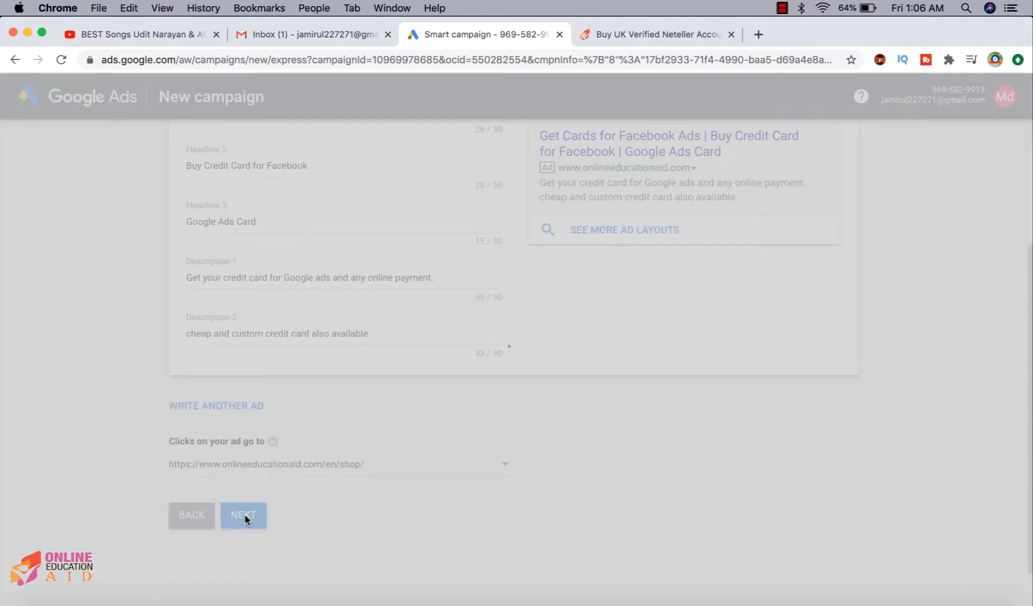
- Pick the $2 daily average budget ($61 monthly max) and continue to billing
left_click(243, 515)
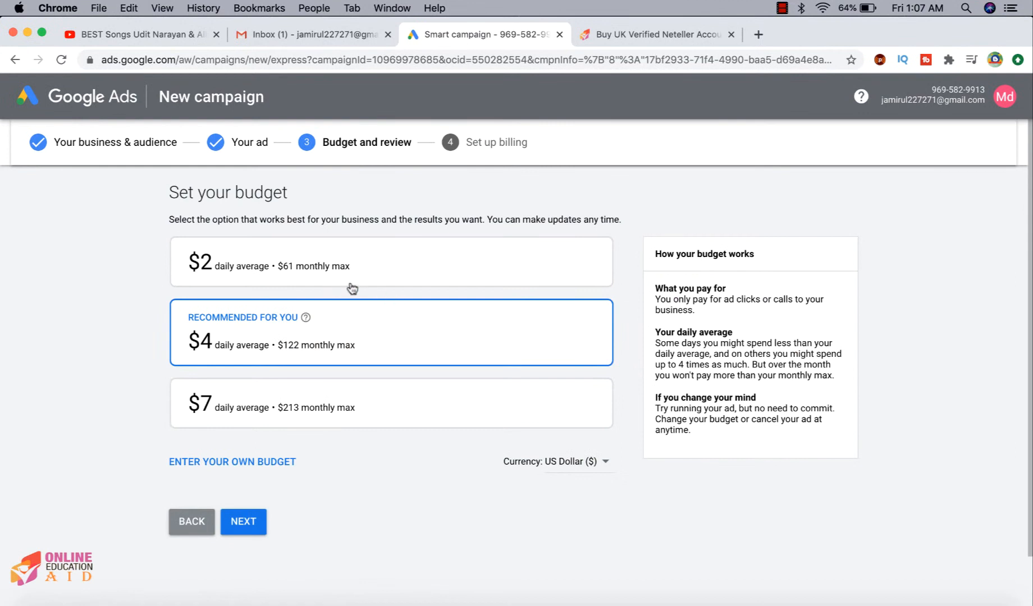
mouse_move(414, 257)
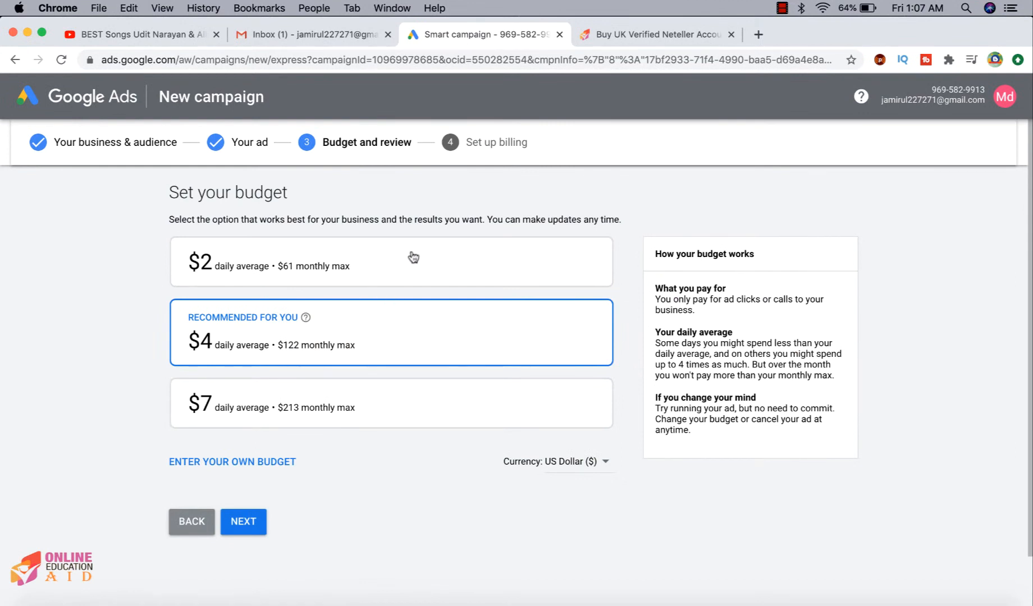
mouse_move(293, 272)
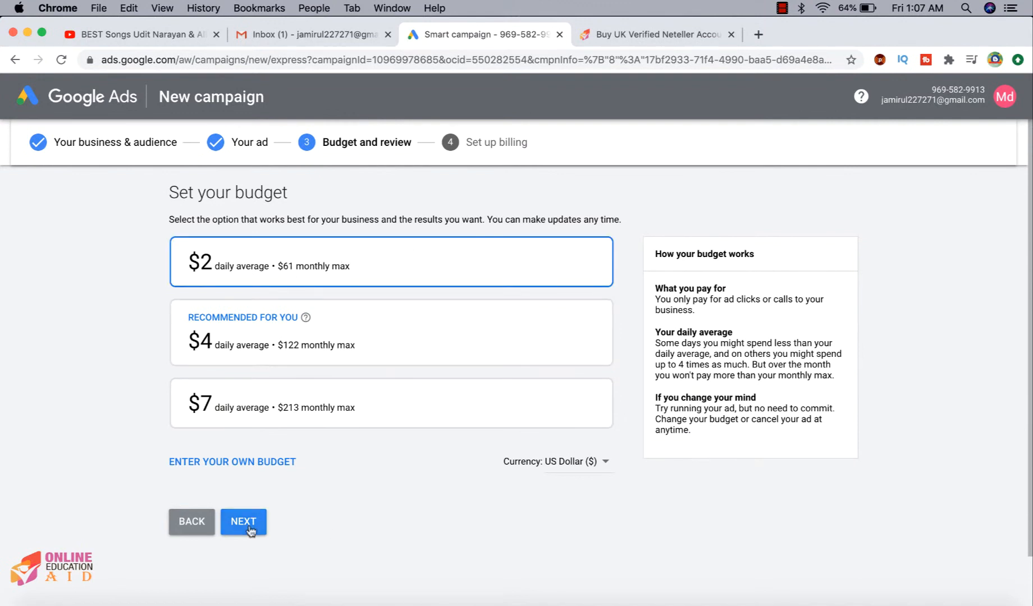
left_click(243, 521)
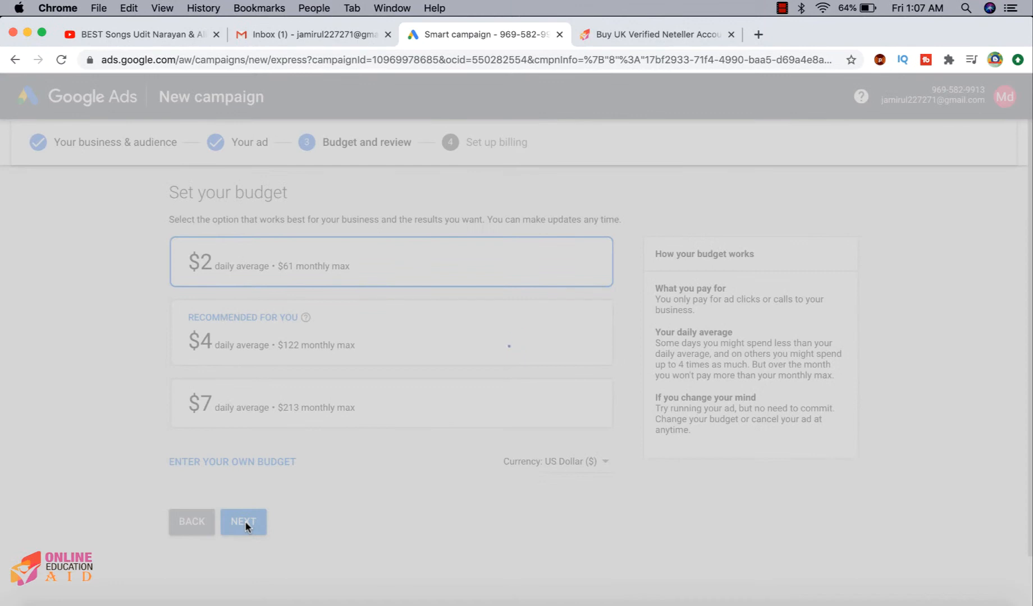
- Set the billing country to India and the account type to Individual
left_click(243, 521)
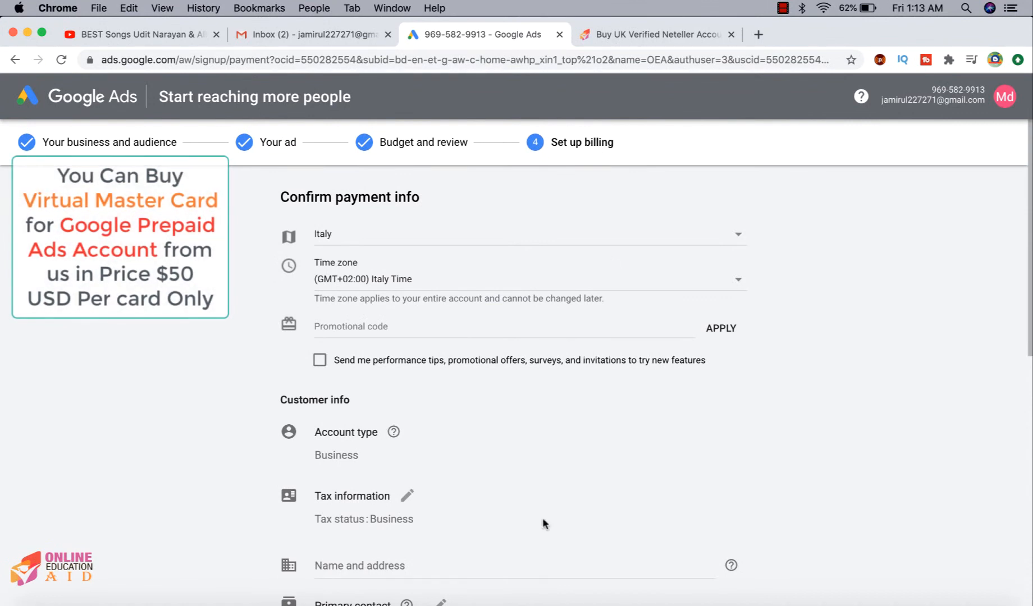
scroll("down", 3)
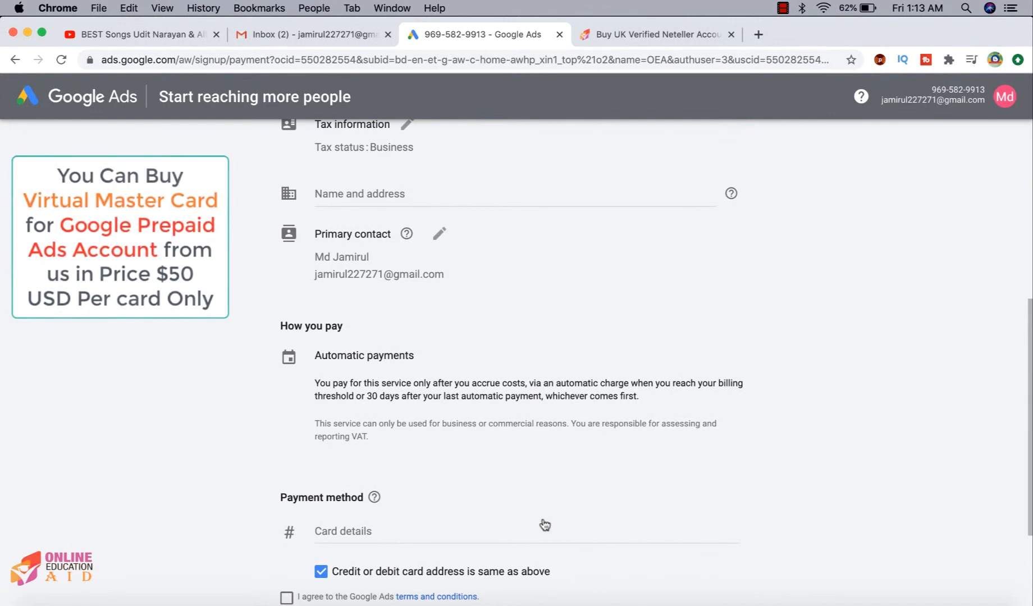
scroll("up", 3)
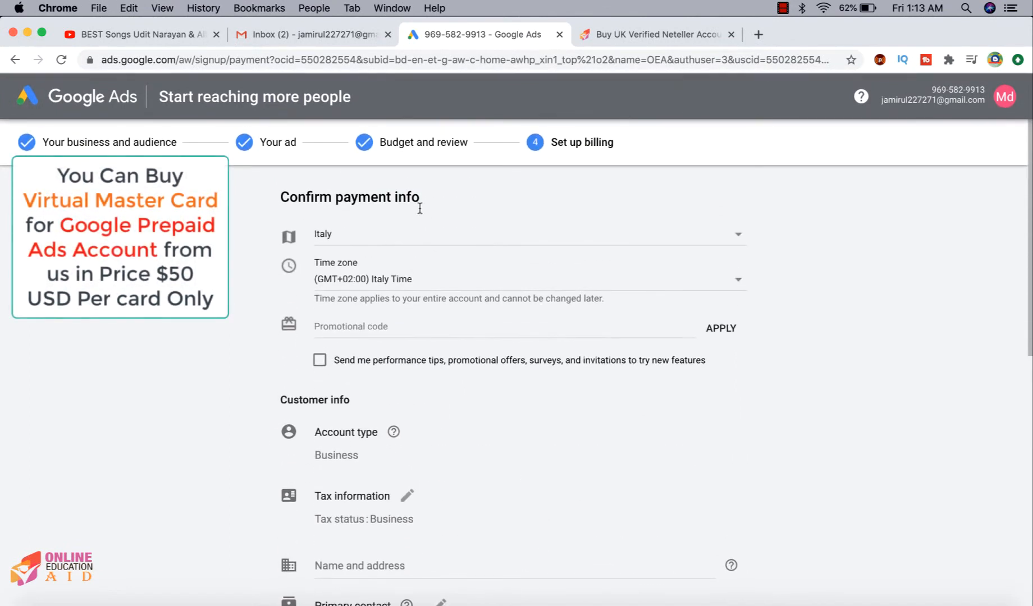
left_click(527, 234)
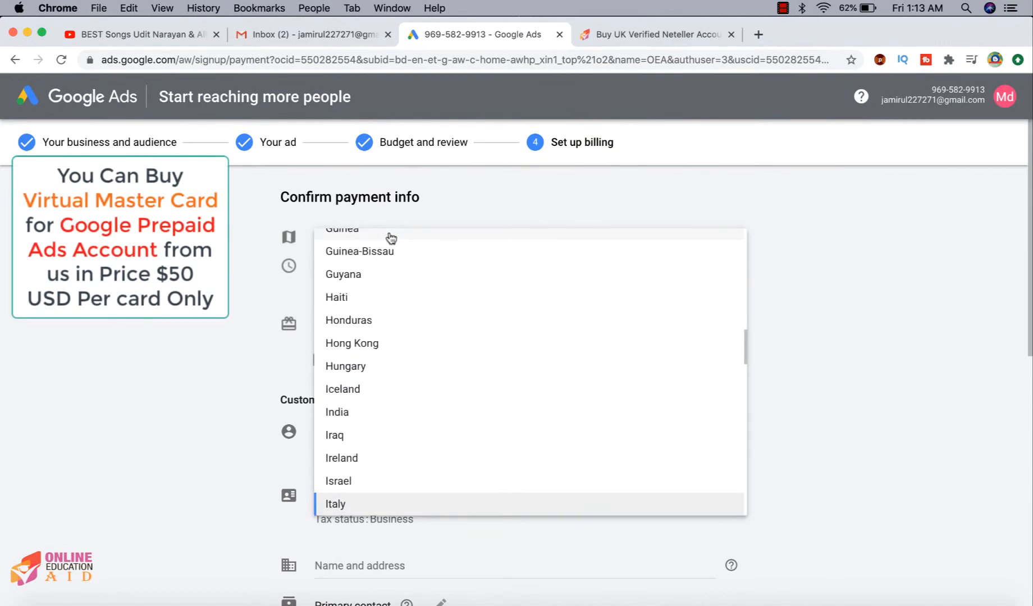
left_click(334, 504)
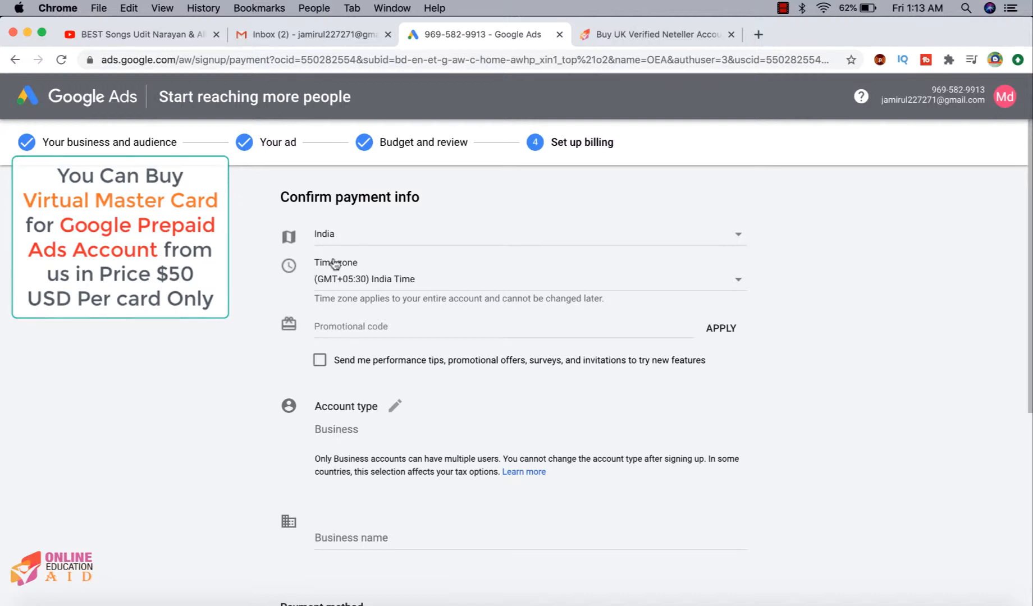
mouse_move(395, 410)
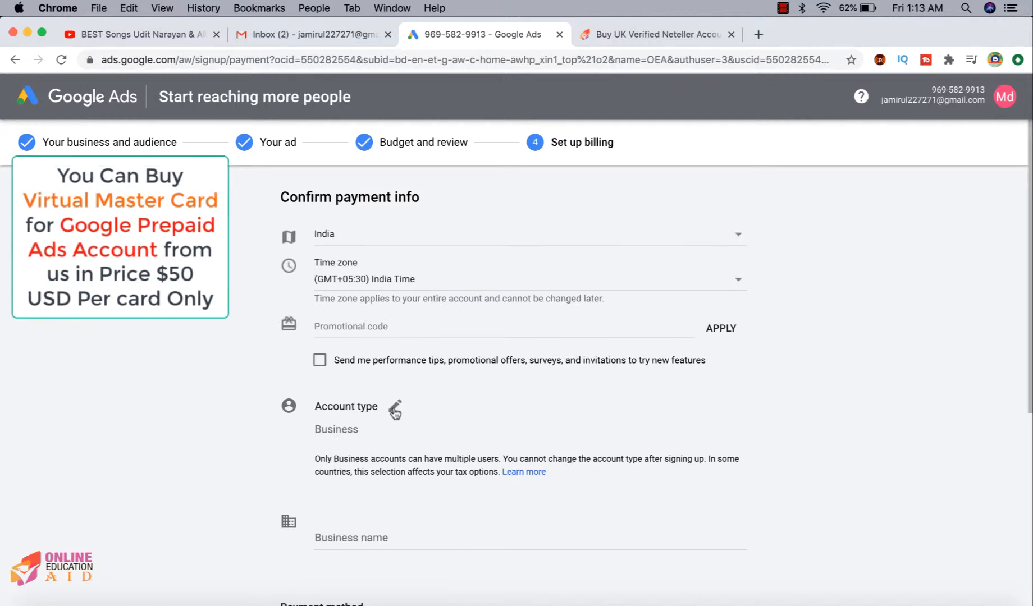
left_click(394, 408)
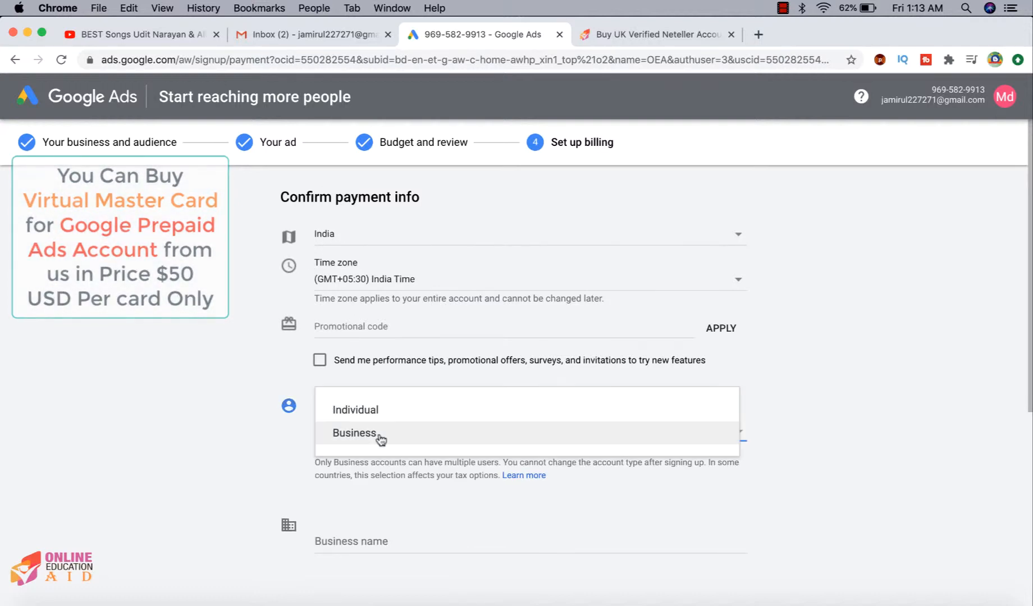
left_click(355, 409)
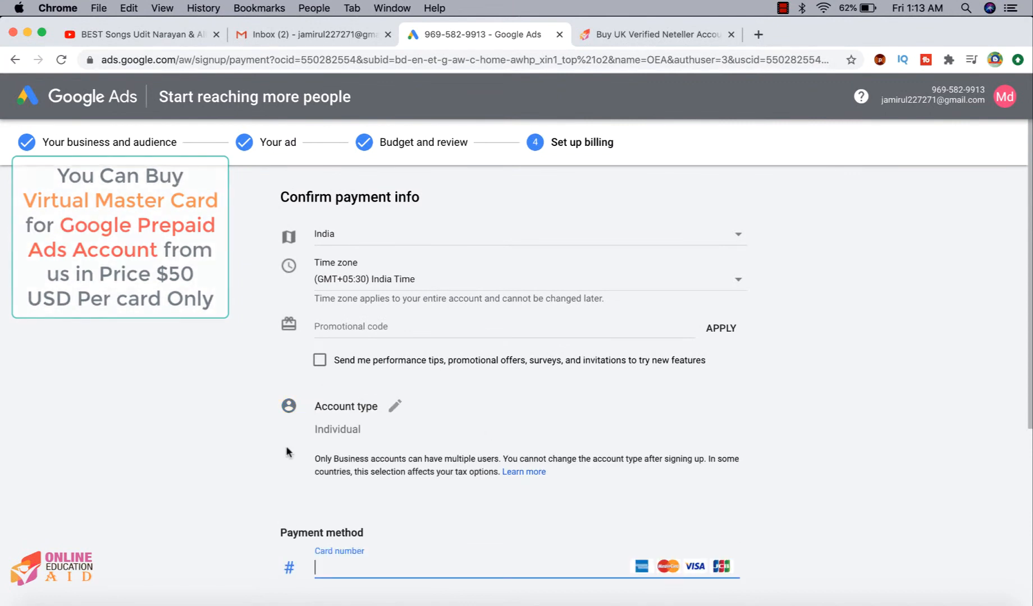
- Choose manual payments with the Mastercard and a $10 payment amount
scroll("down", 3)
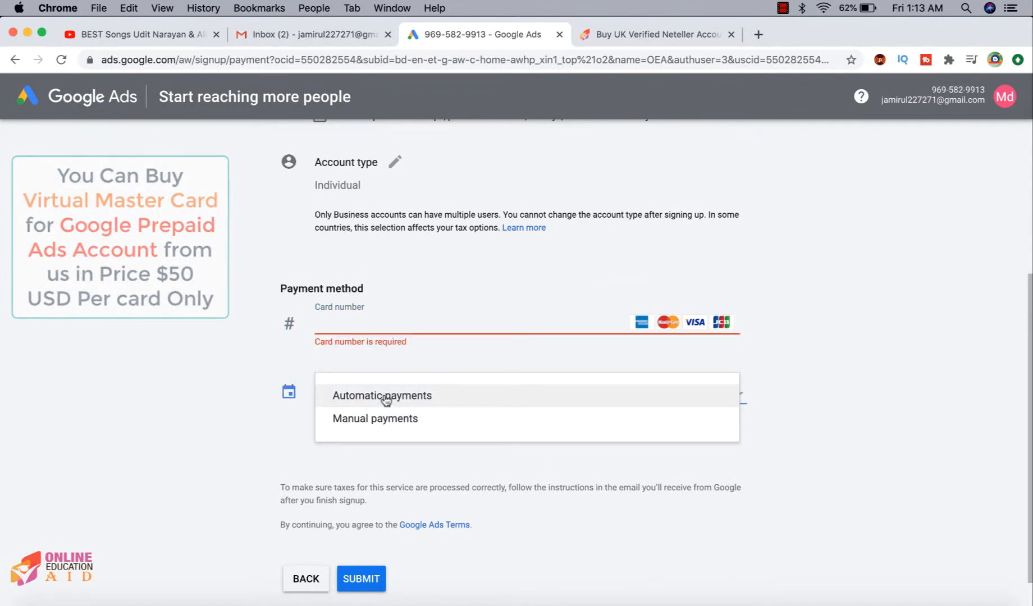
left_click(375, 418)
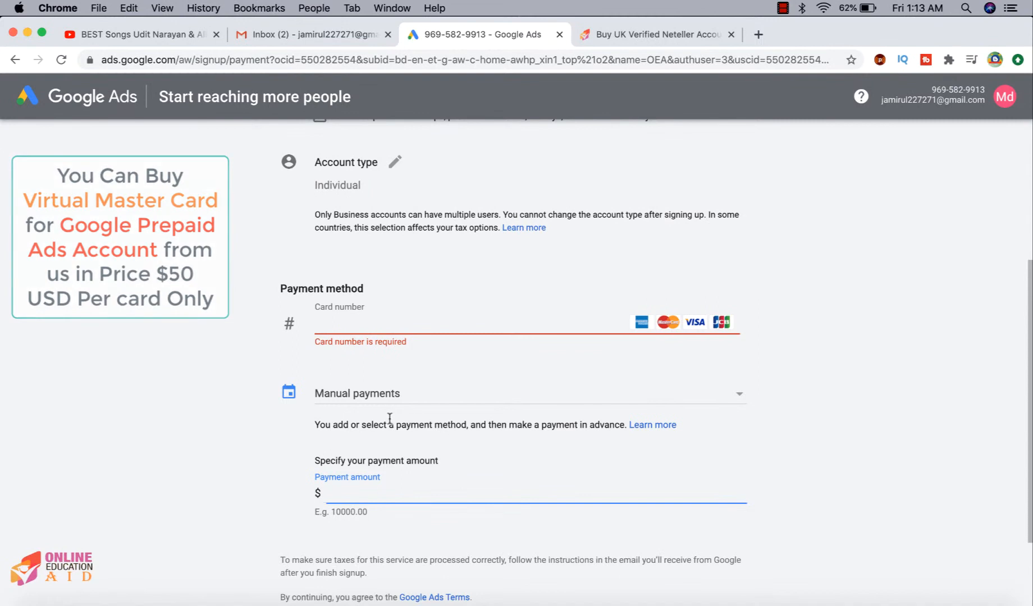
type("10, Sewrapara, Dhaka, 1216")
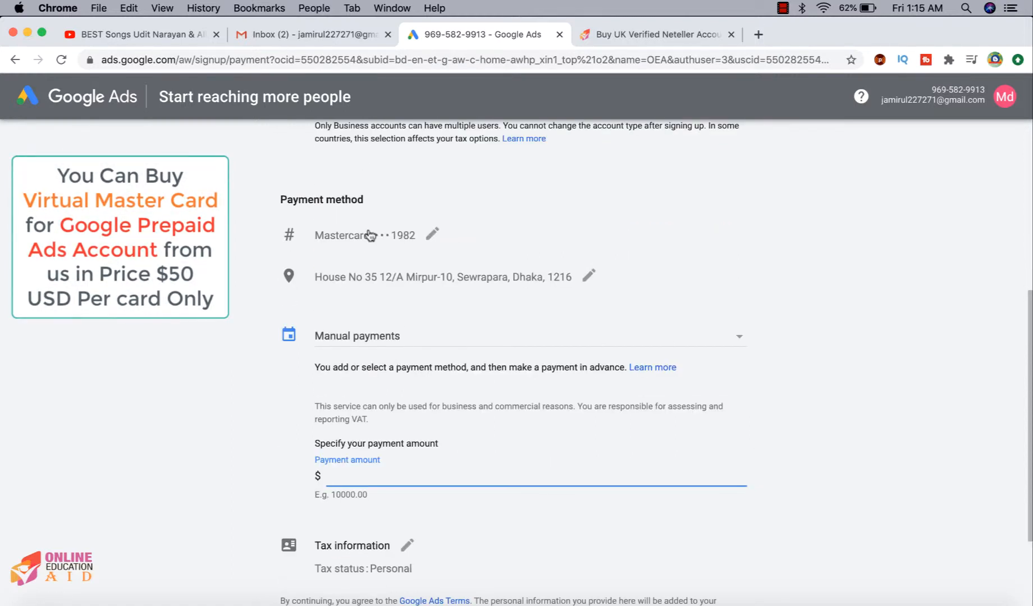
left_click(432, 235)
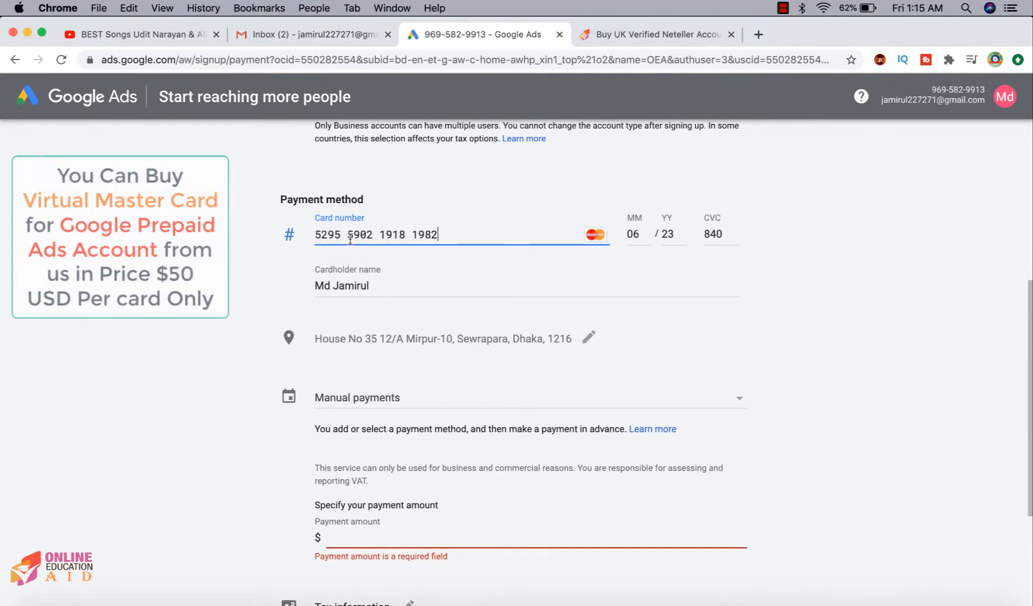
mouse_move(432, 284)
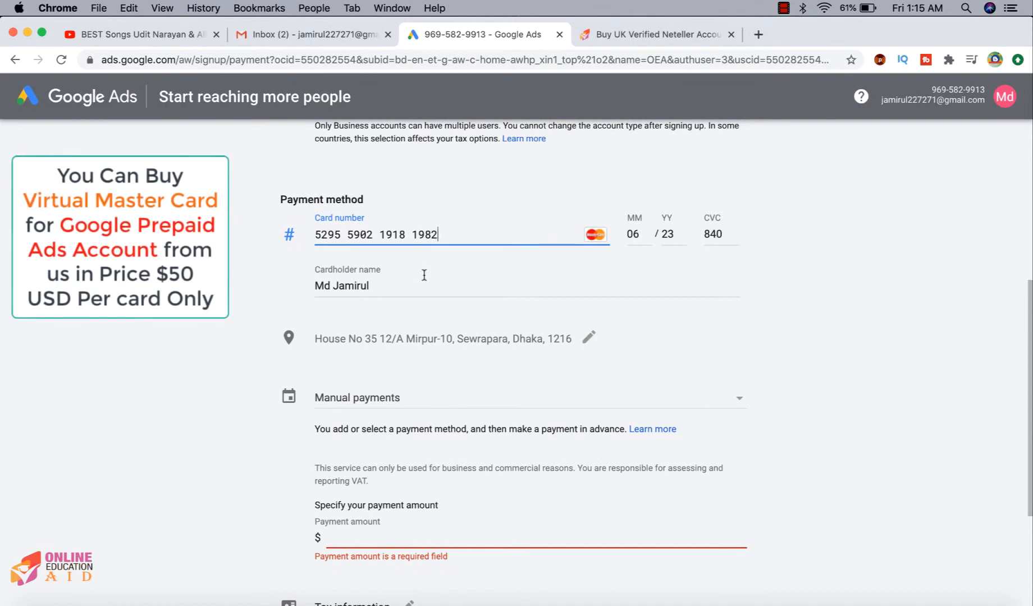
mouse_move(405, 307)
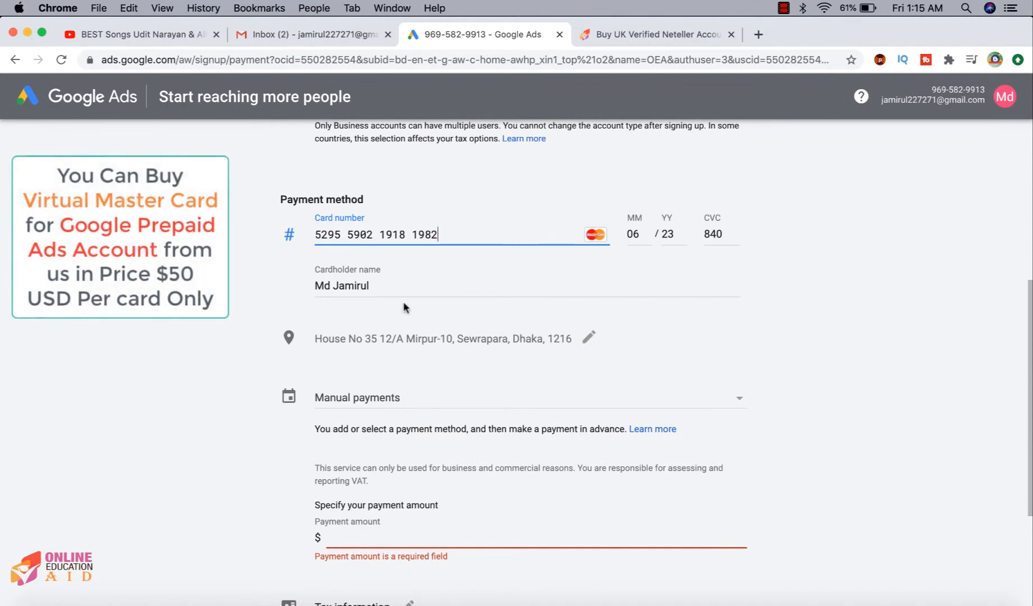
mouse_move(390, 451)
type("10")
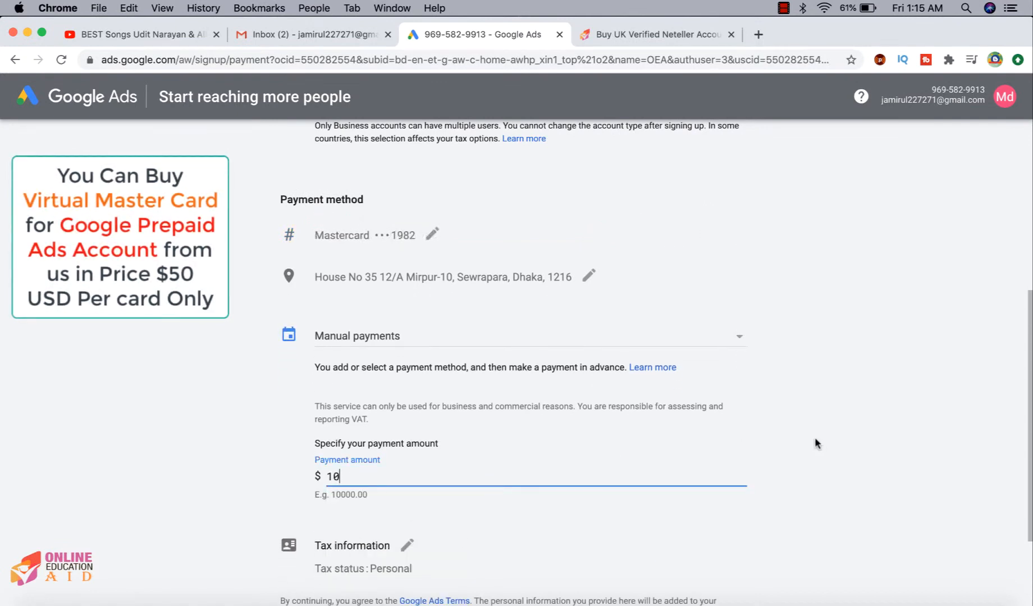
scroll("down", 3)
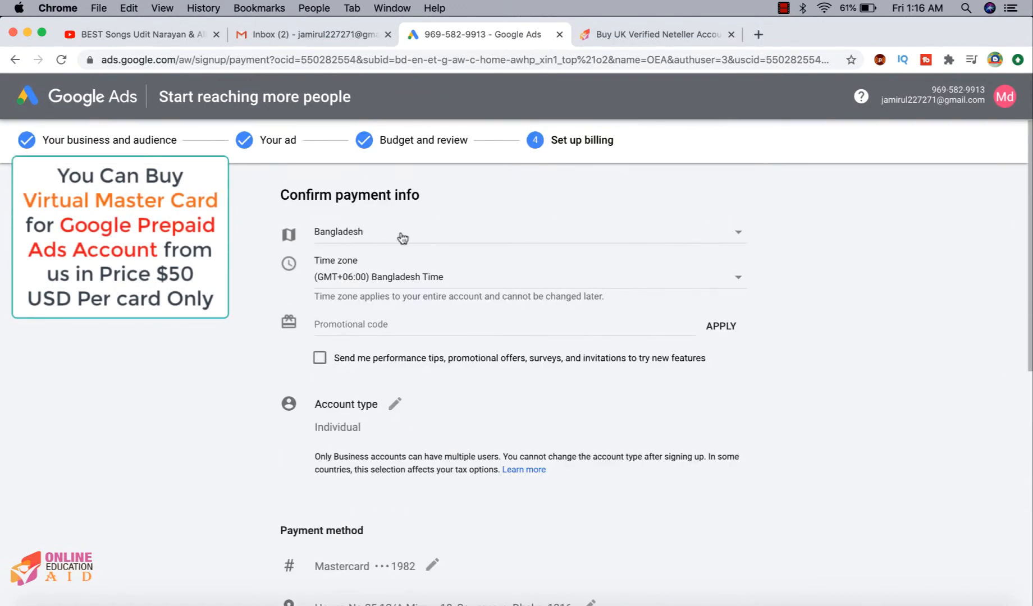
mouse_move(411, 250)
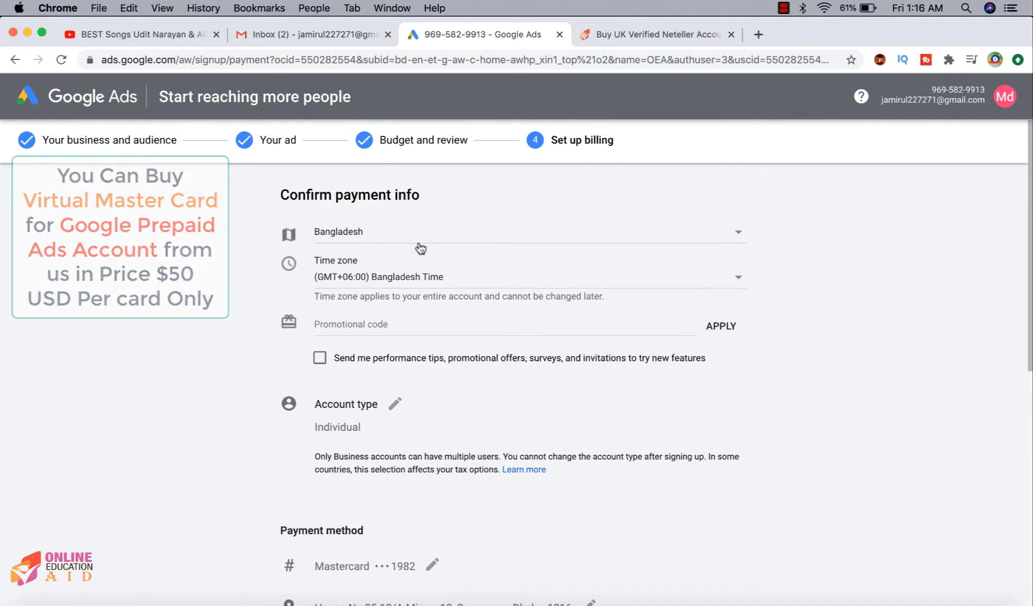
mouse_move(396, 238)
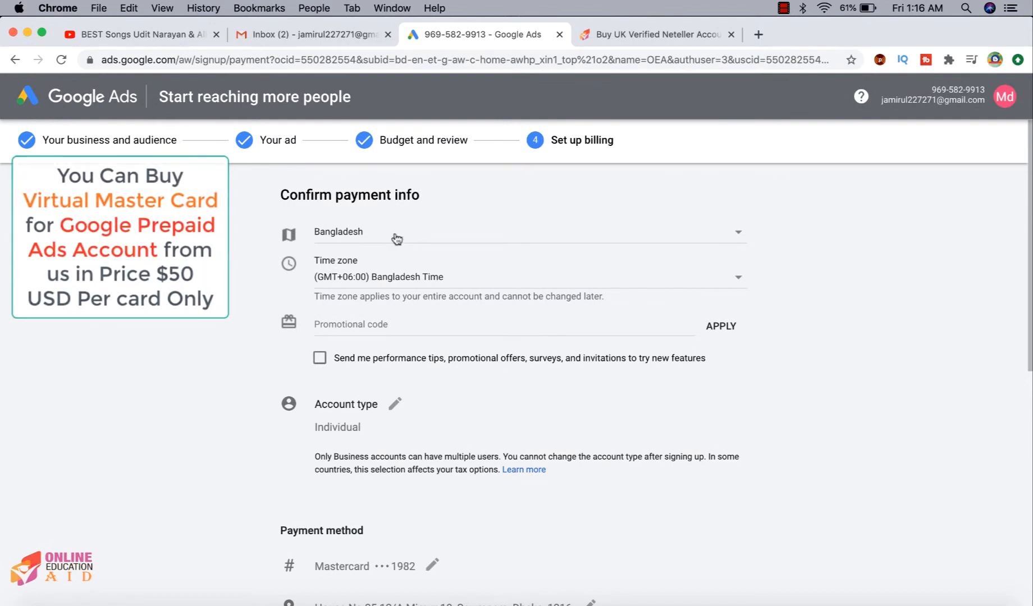
scroll("down", 3)
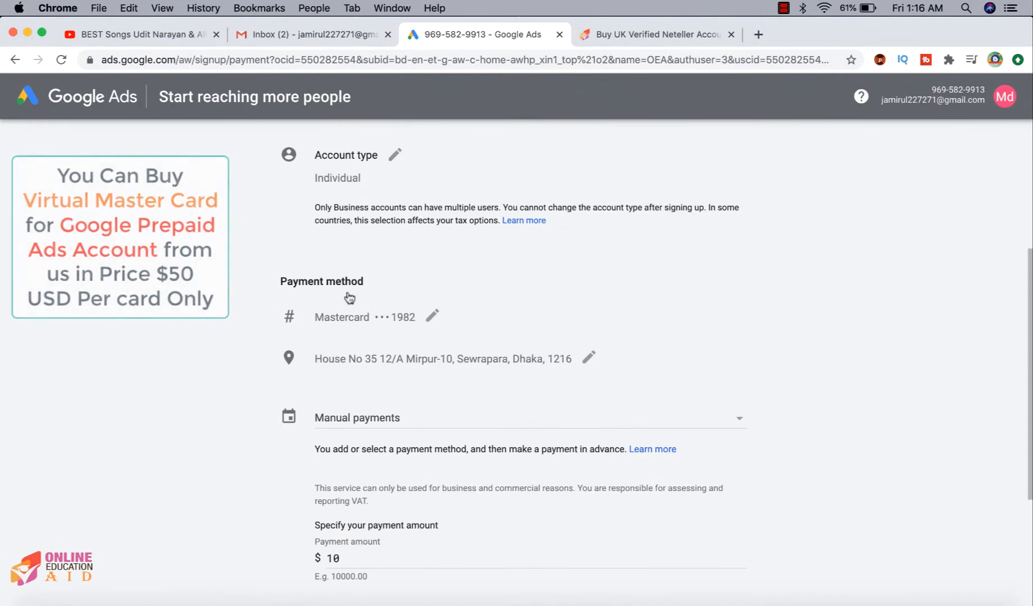
mouse_move(510, 381)
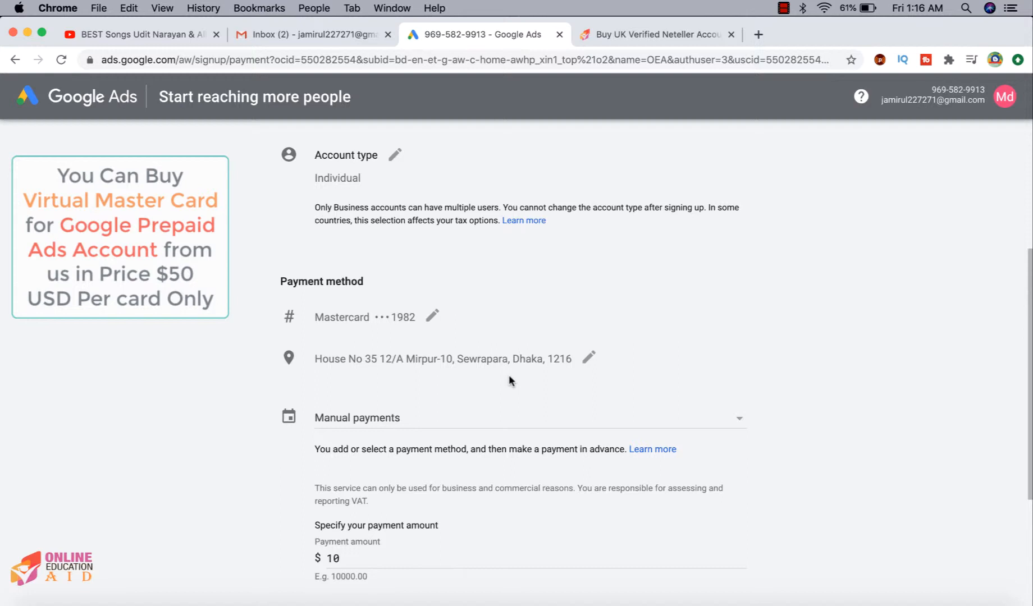
scroll("down", 3)
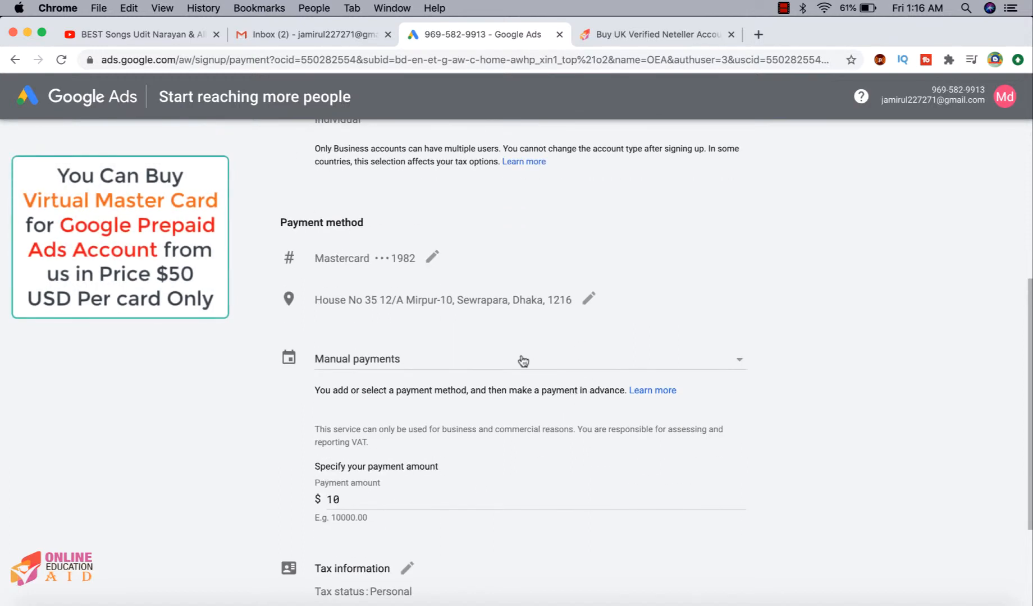
mouse_move(351, 371)
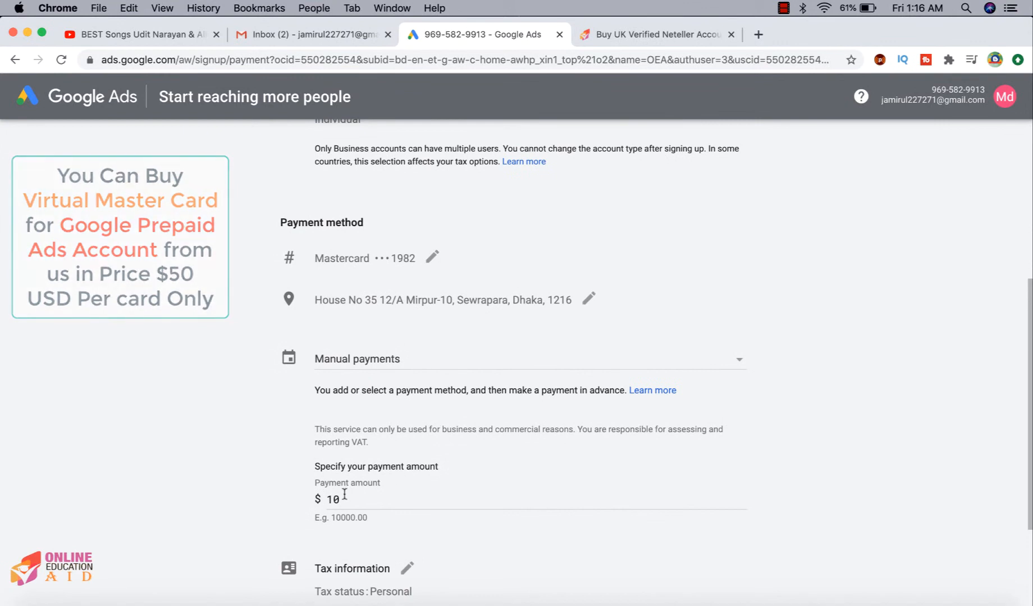
scroll("down", 3)
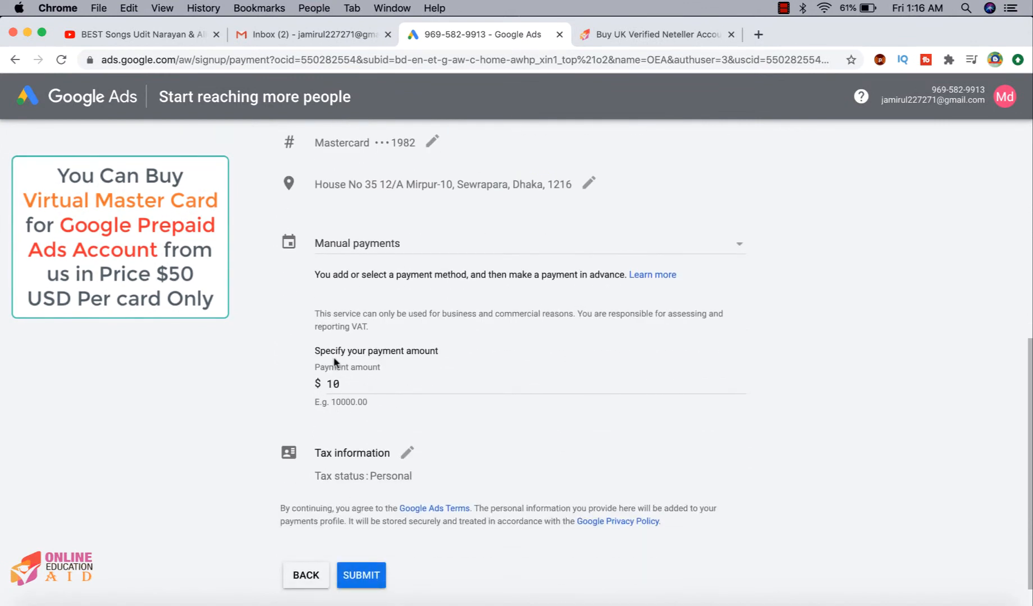
mouse_move(399, 363)
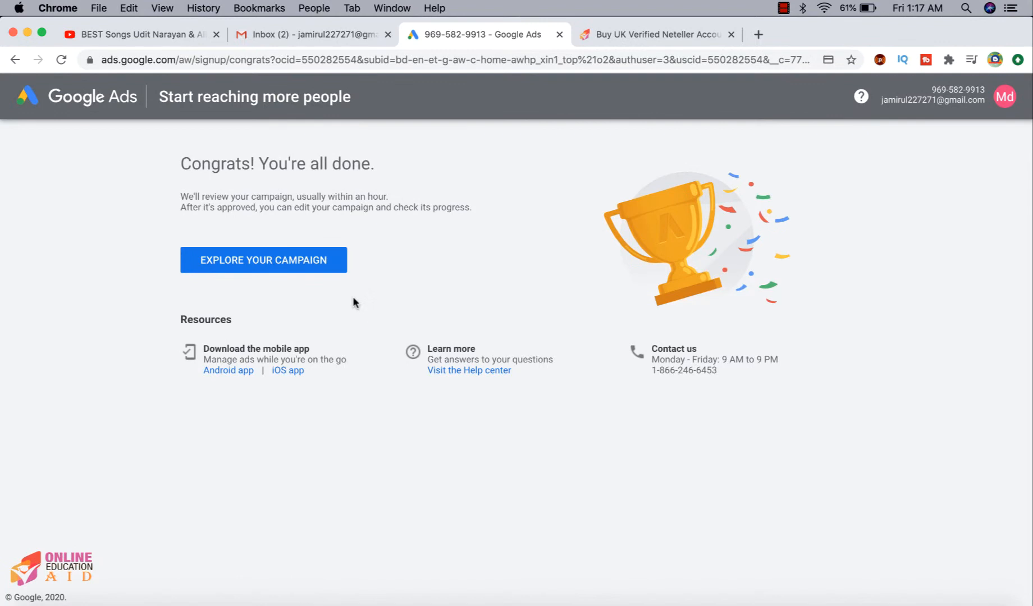
- Open the Get Cards for Facebook Ads campaign overview, showing it pending review
left_click(263, 259)
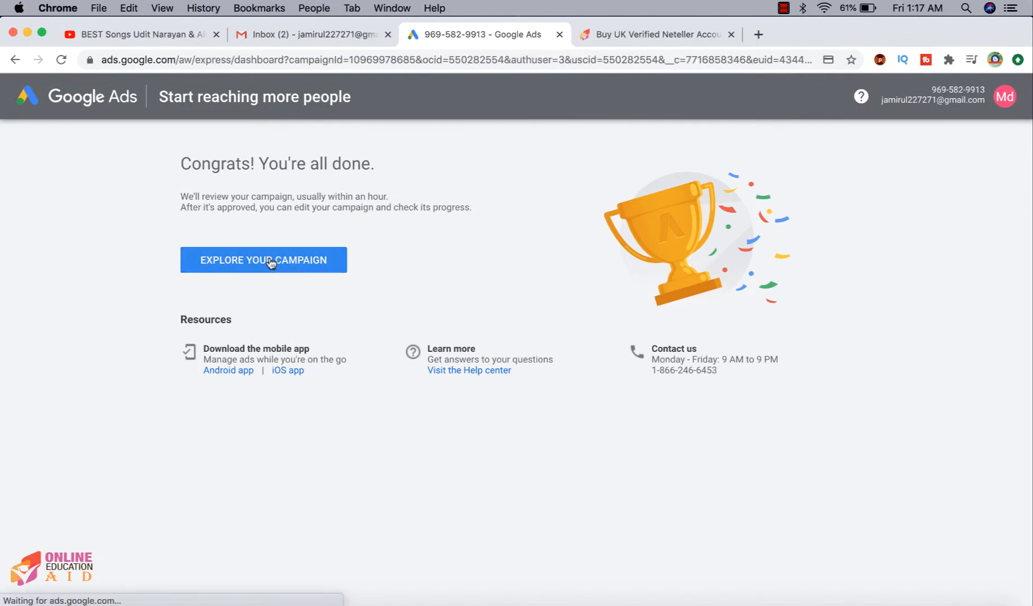
left_click(262, 260)
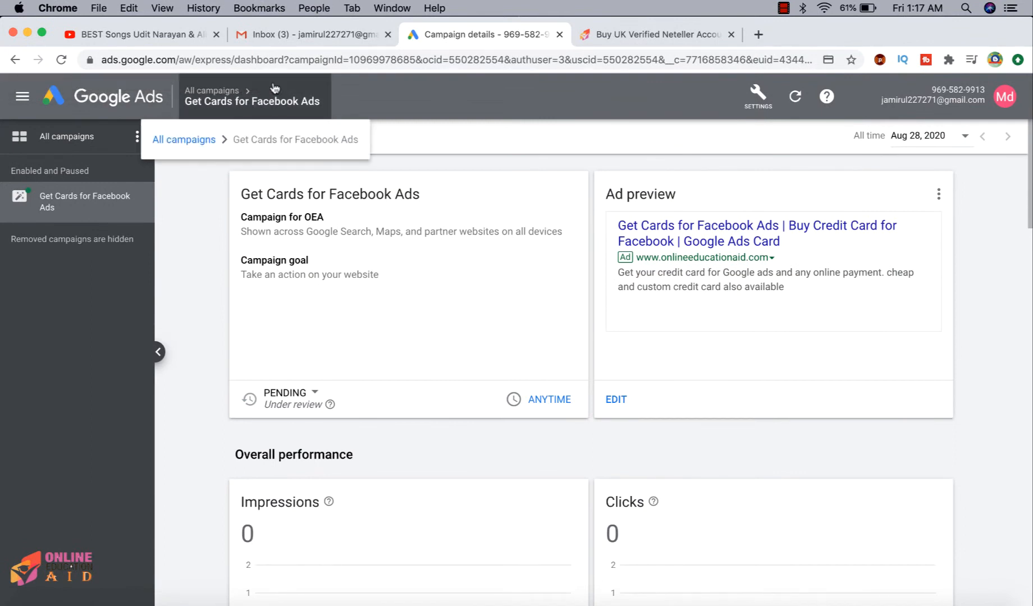
scroll("down", 3)
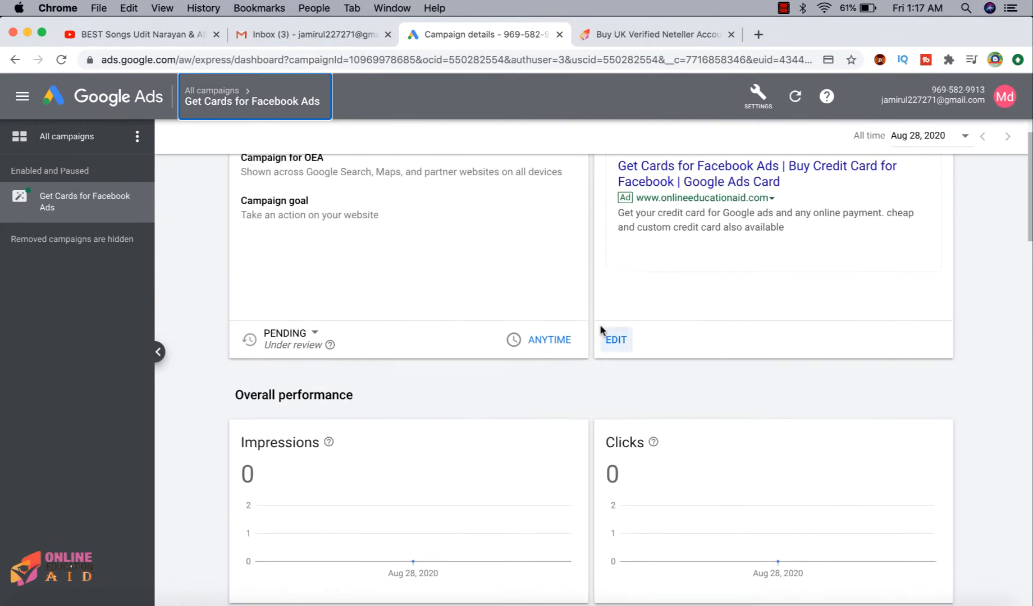
scroll("up", 3)
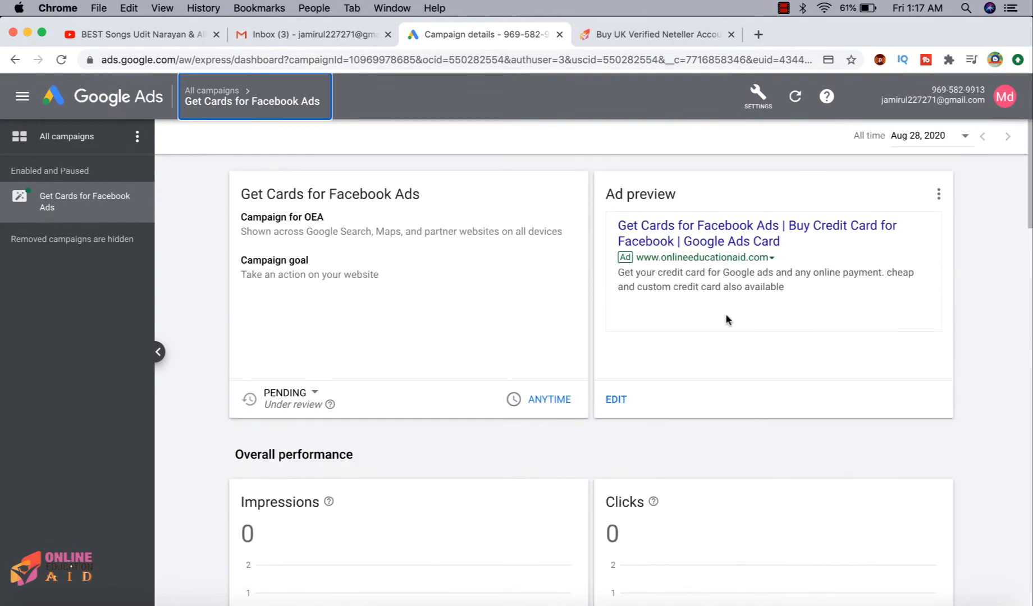
mouse_move(303, 413)
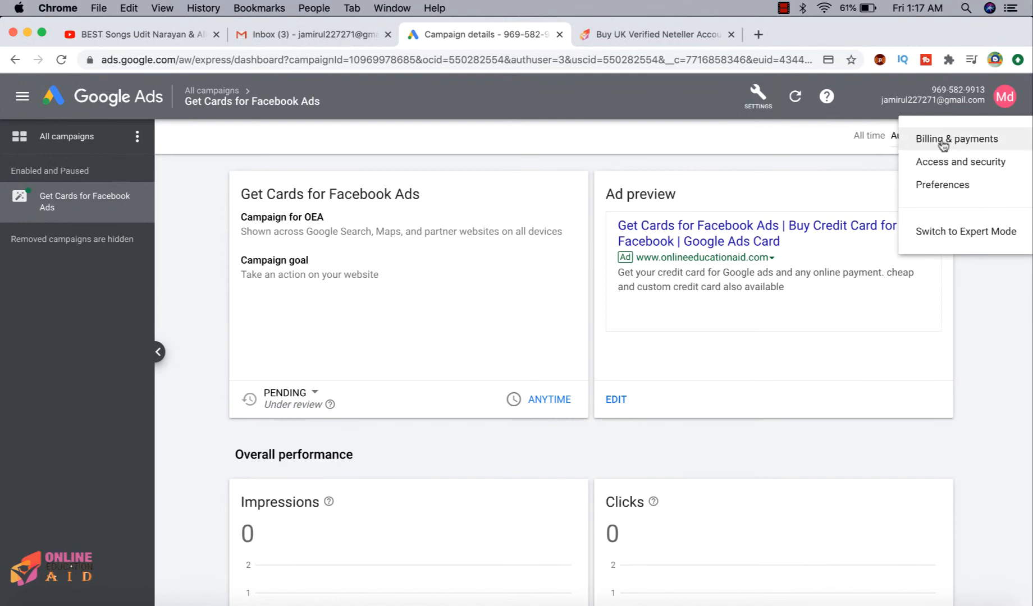
- Review billing summary and the stored Mastercard, then return to the $10.00 credit Summary
left_click(956, 139)
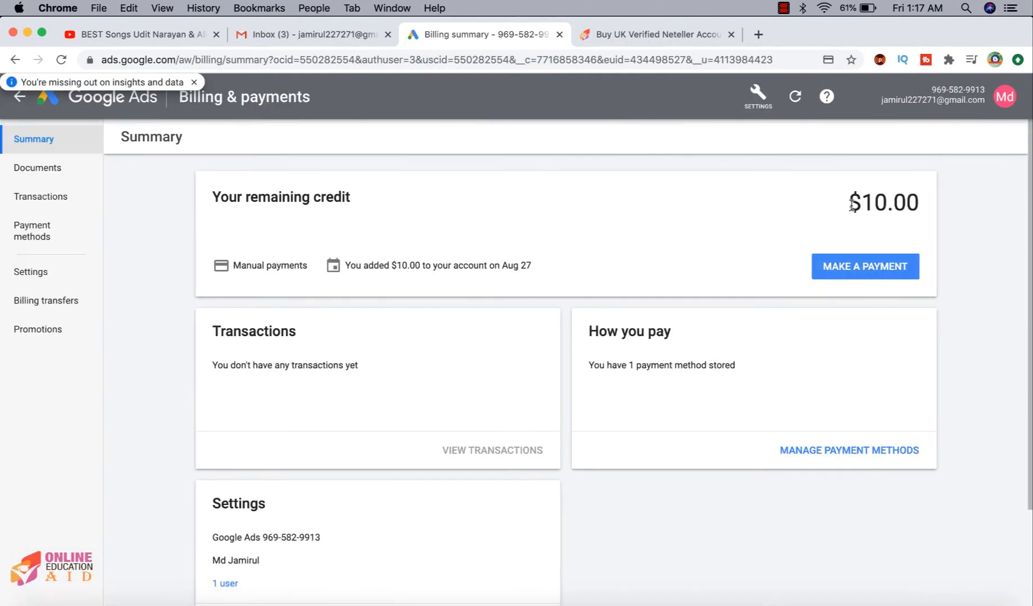
mouse_move(892, 220)
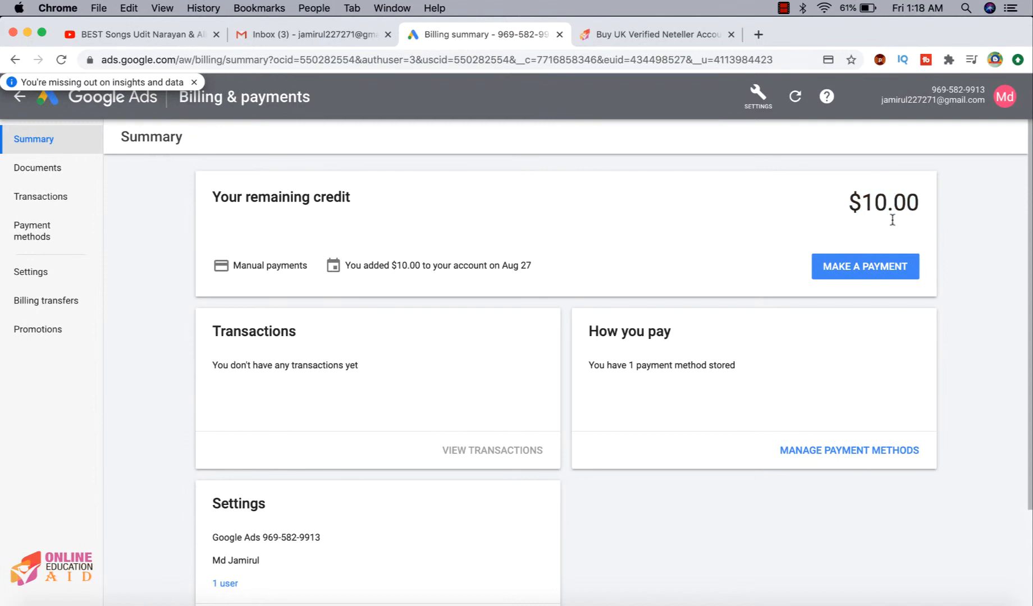
mouse_move(835, 202)
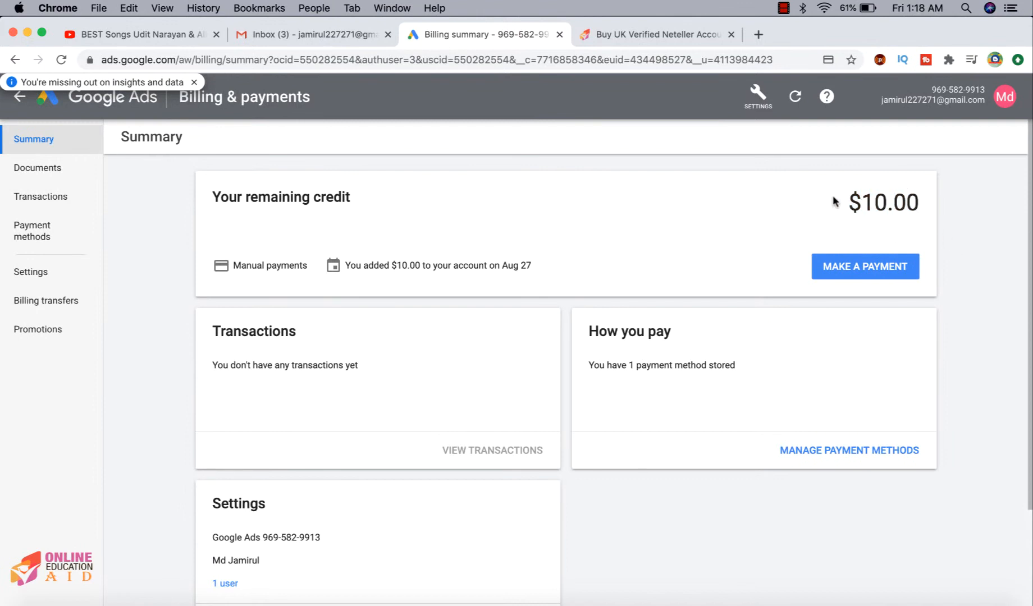
mouse_move(268, 284)
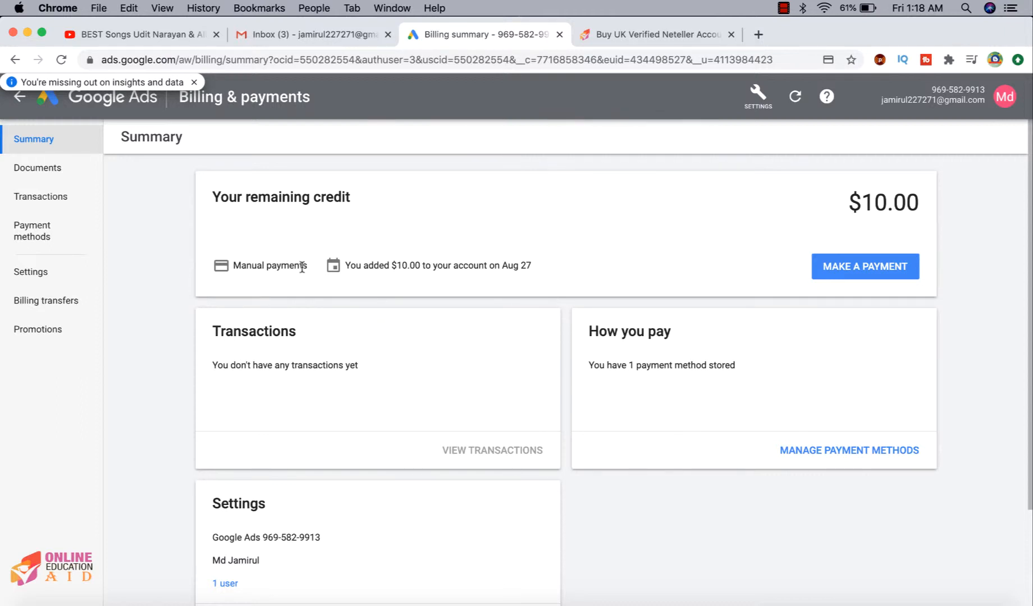
mouse_move(464, 291)
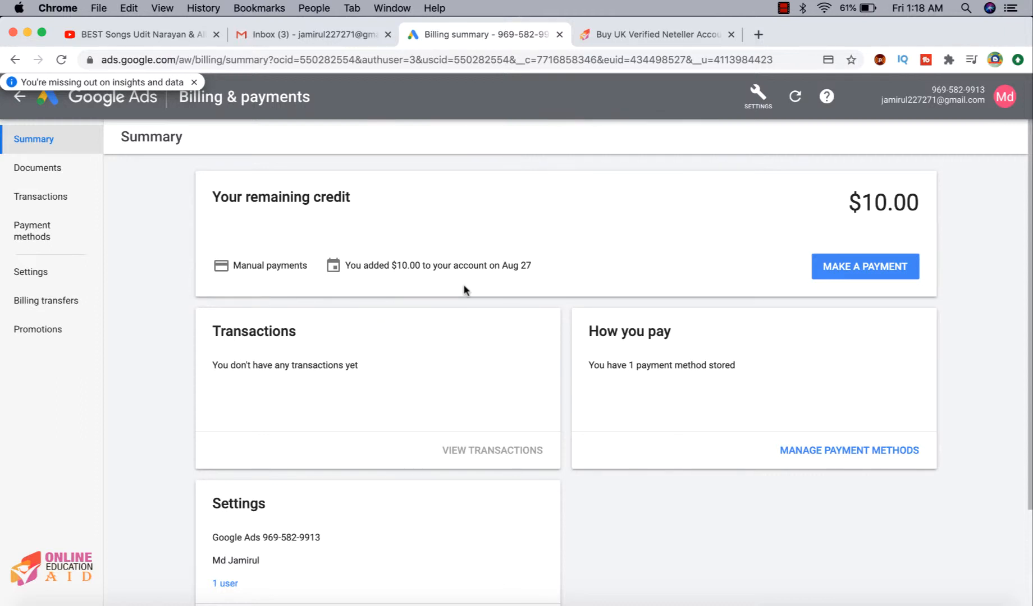
mouse_move(827, 437)
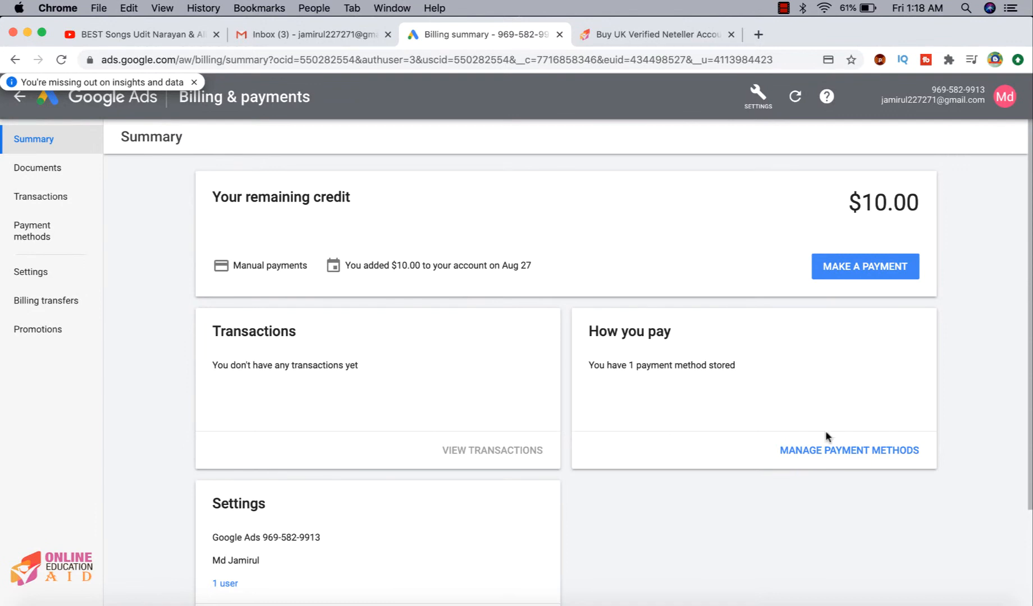
mouse_move(801, 450)
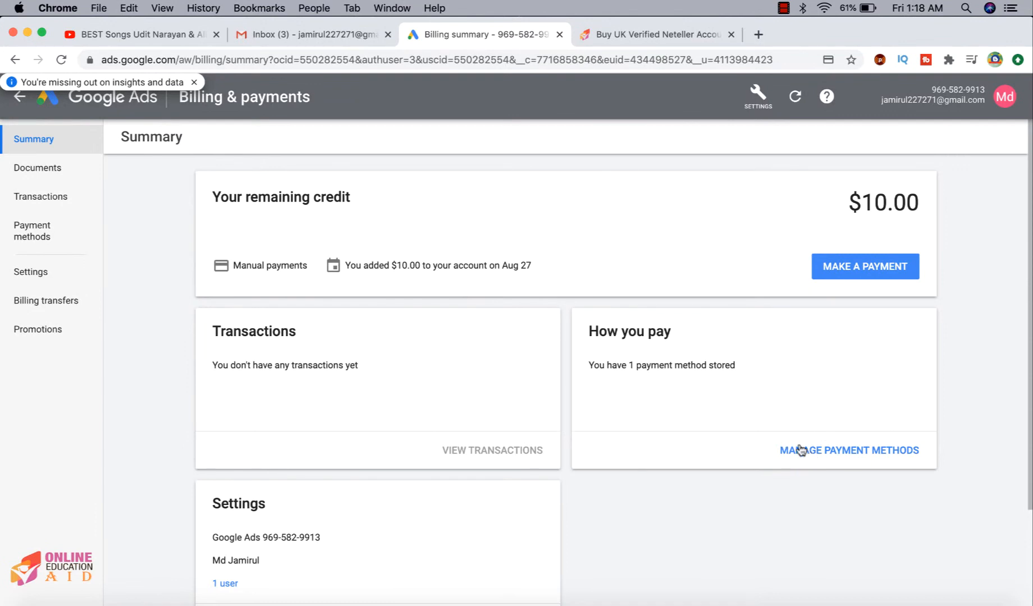
mouse_move(826, 429)
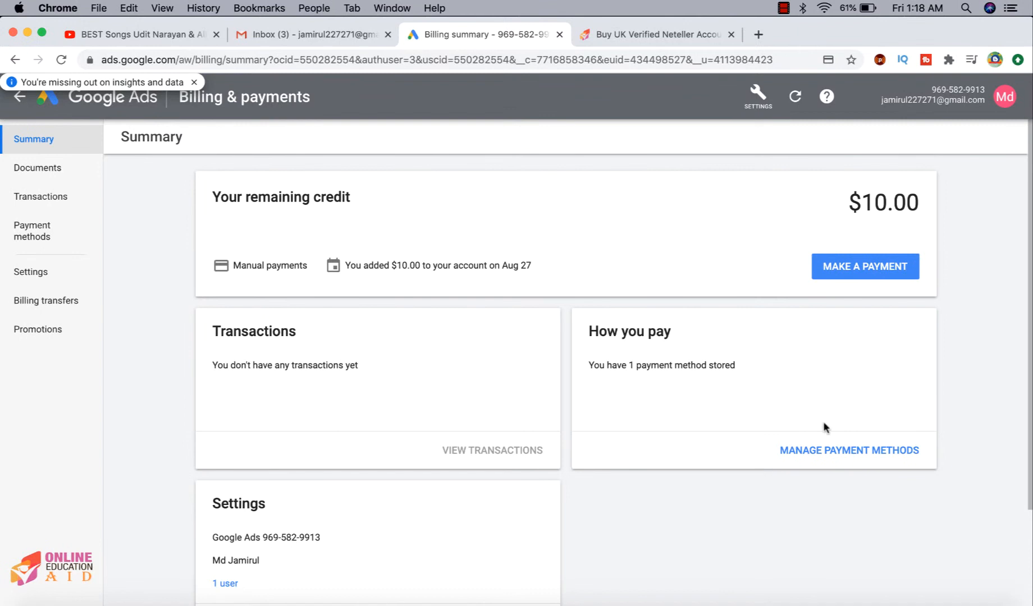
left_click(848, 450)
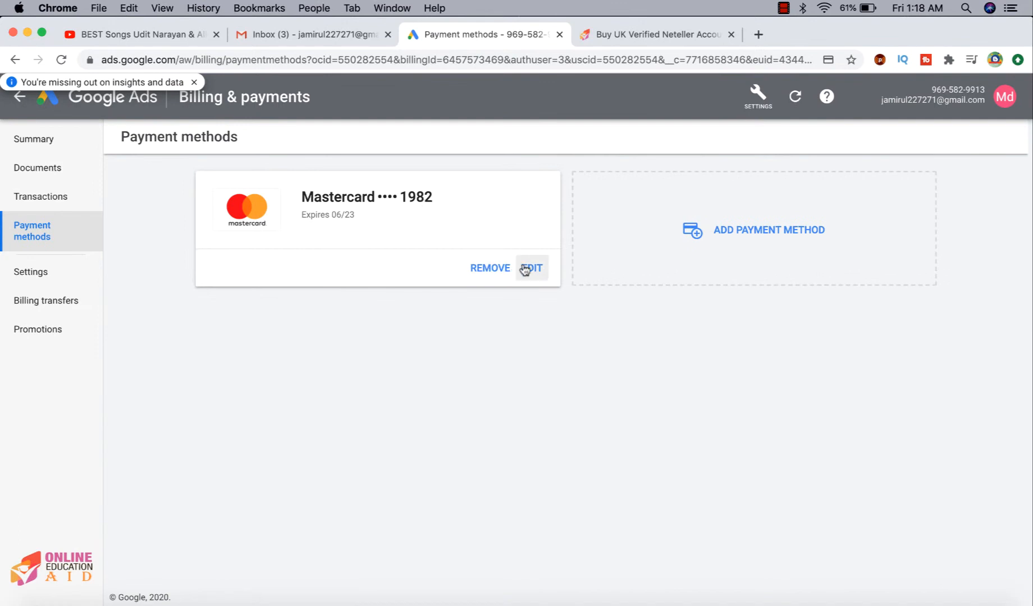
mouse_move(459, 217)
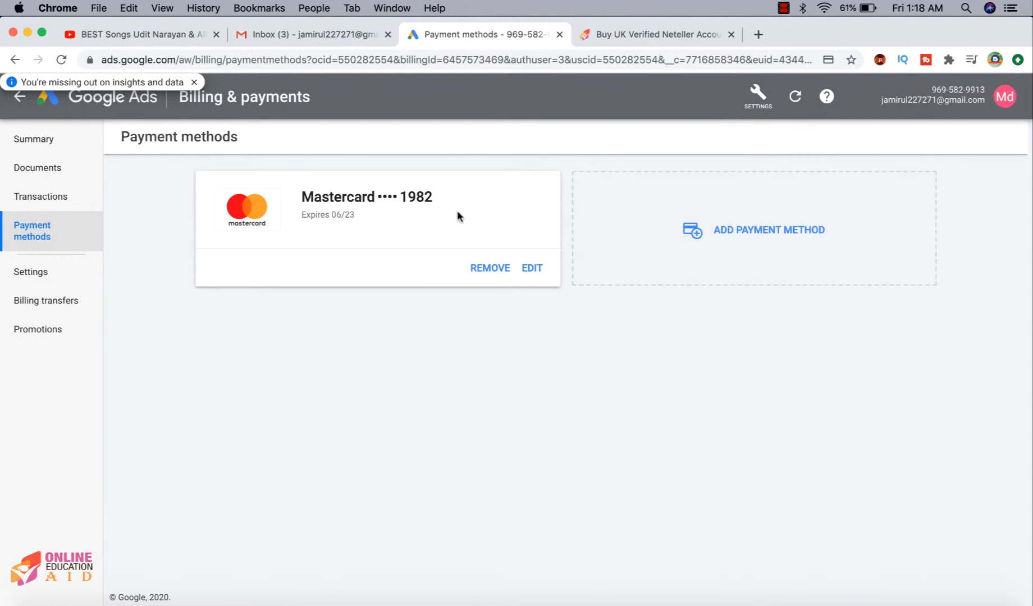
left_click(34, 139)
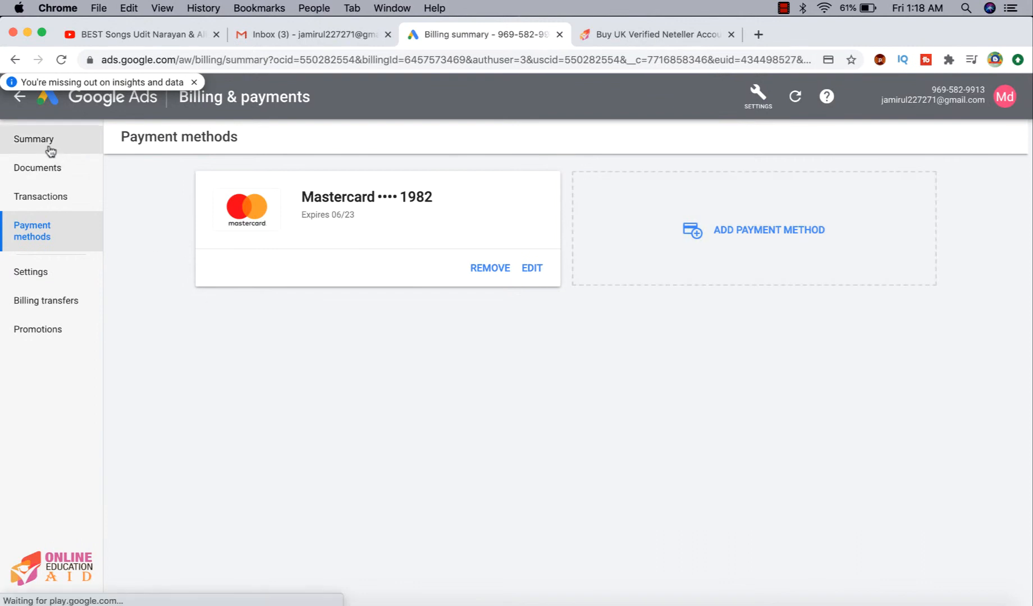
left_click(34, 139)
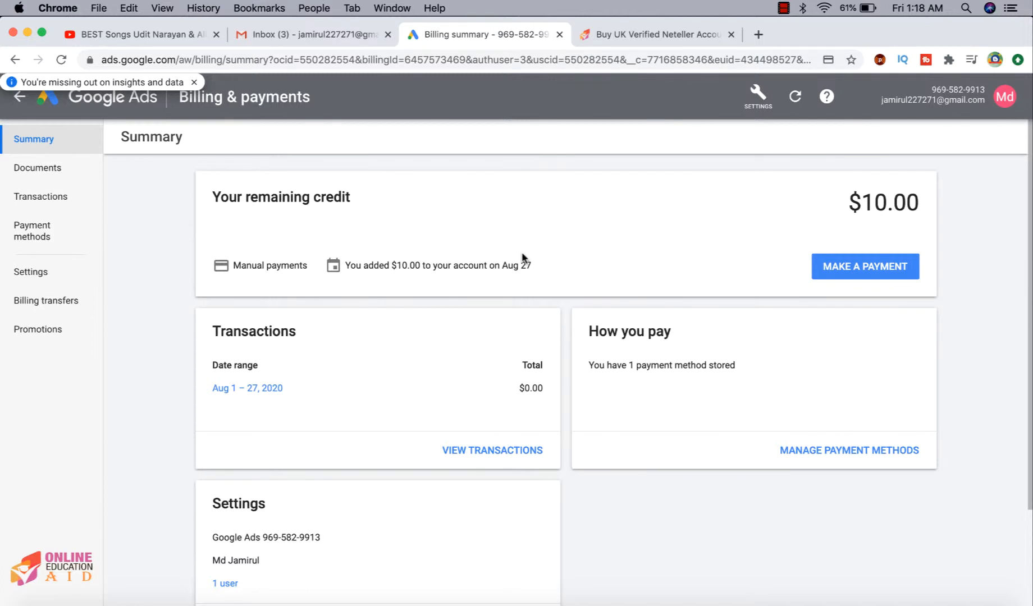
mouse_move(395, 221)
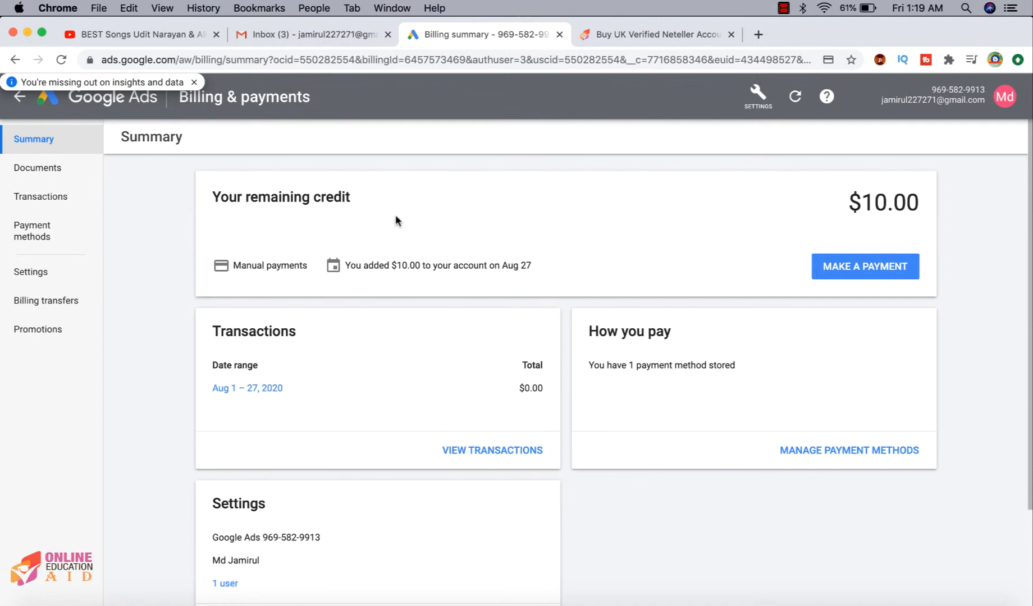
mouse_move(265, 84)
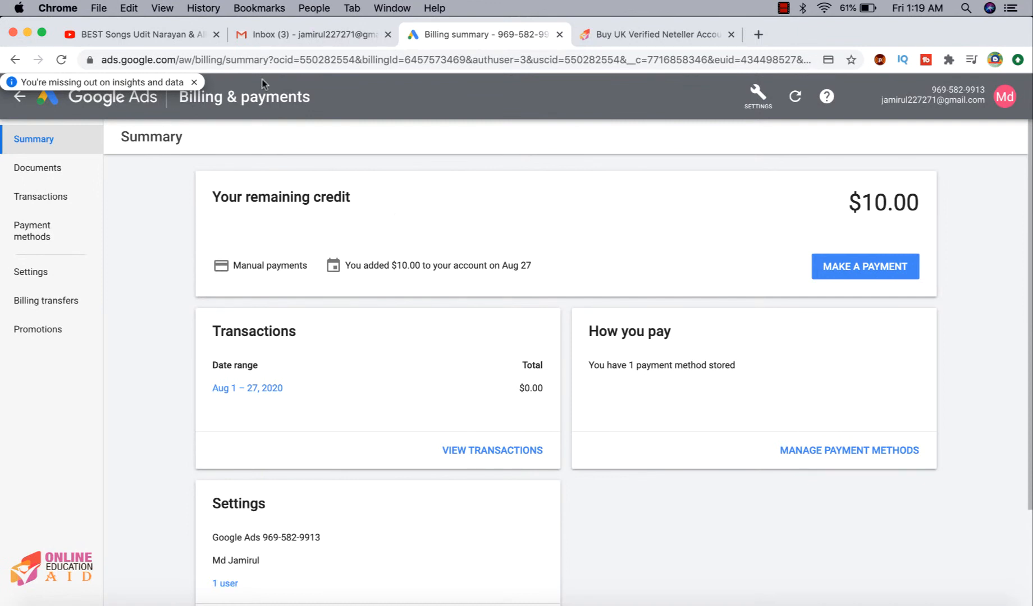
- Go back from Billing & payments to the Get Cards for Facebook Ads campaign page
left_click(195, 82)
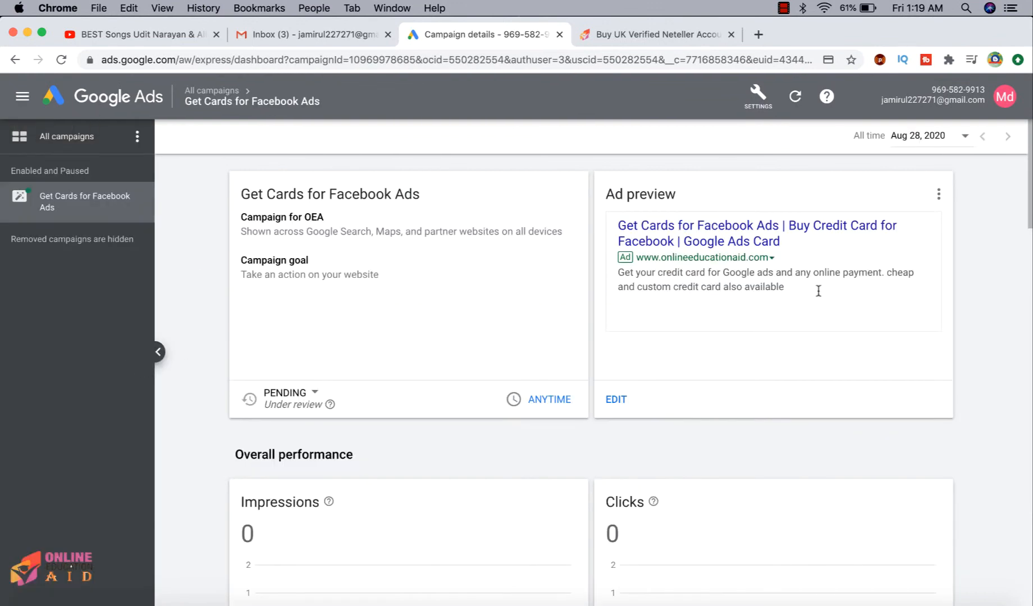
mouse_move(486, 295)
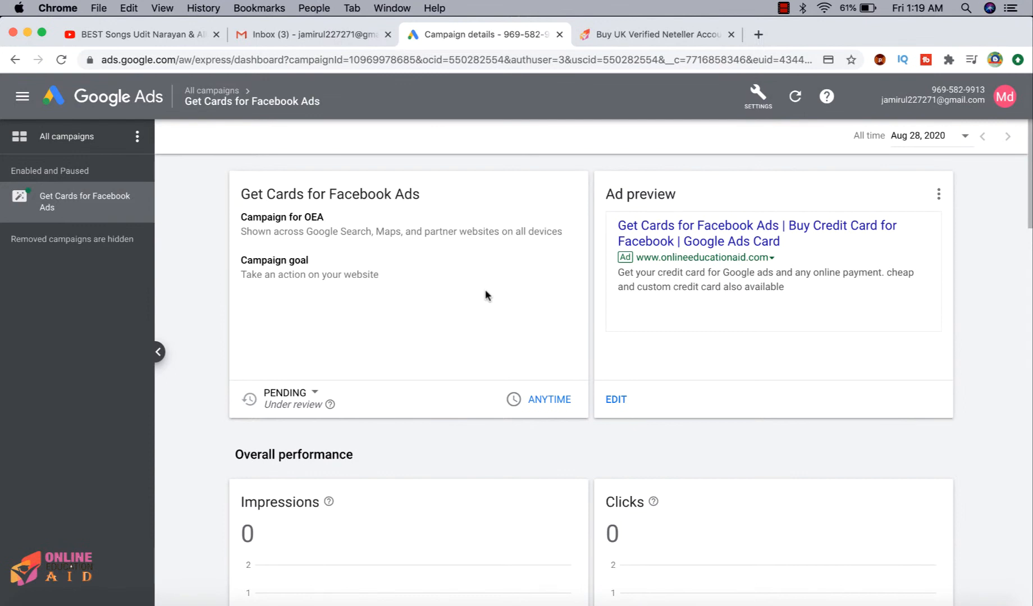
mouse_move(584, 330)
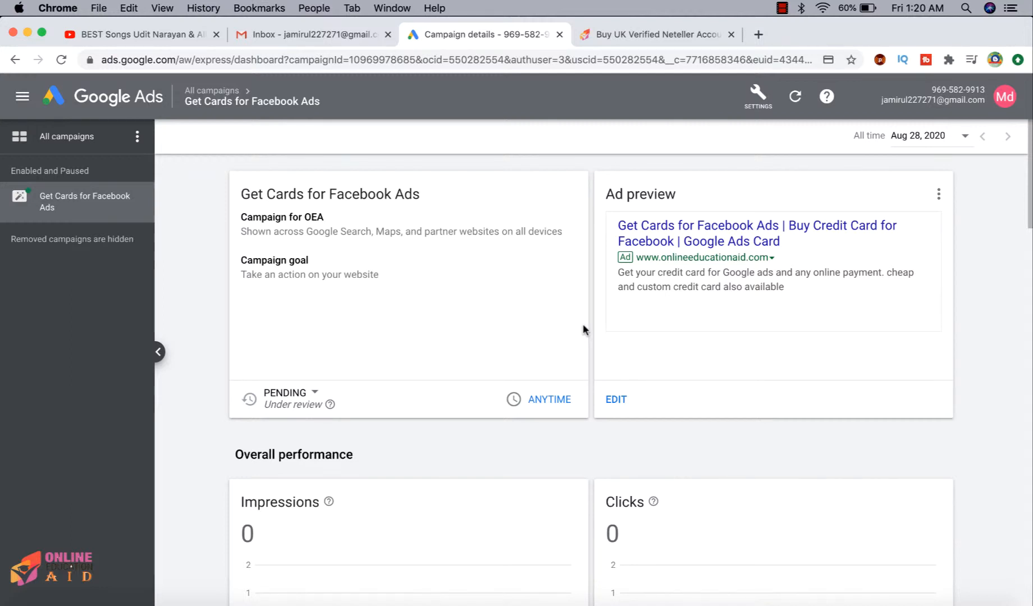
mouse_move(583, 227)
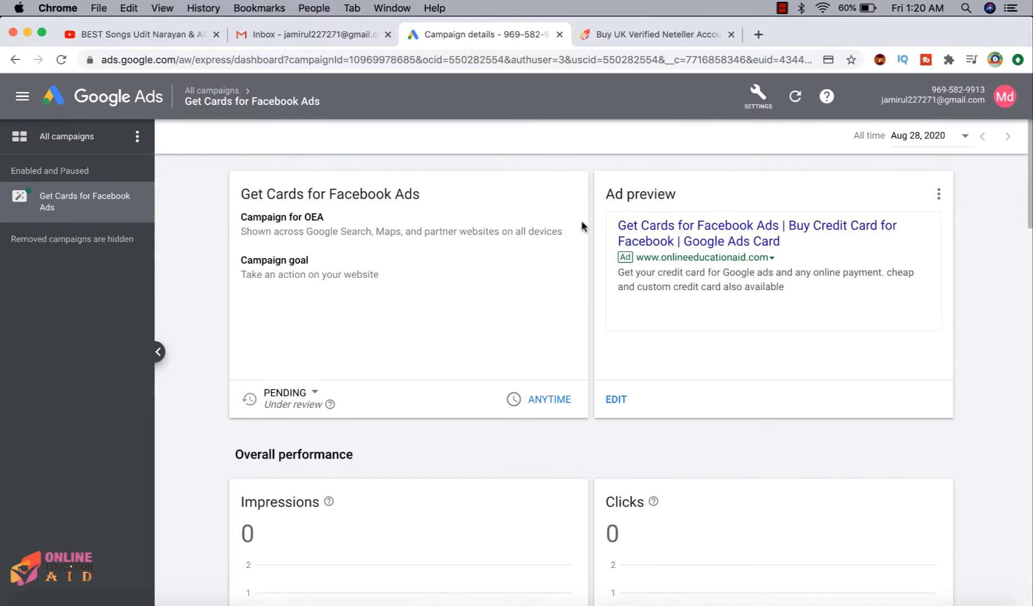
left_click(656, 35)
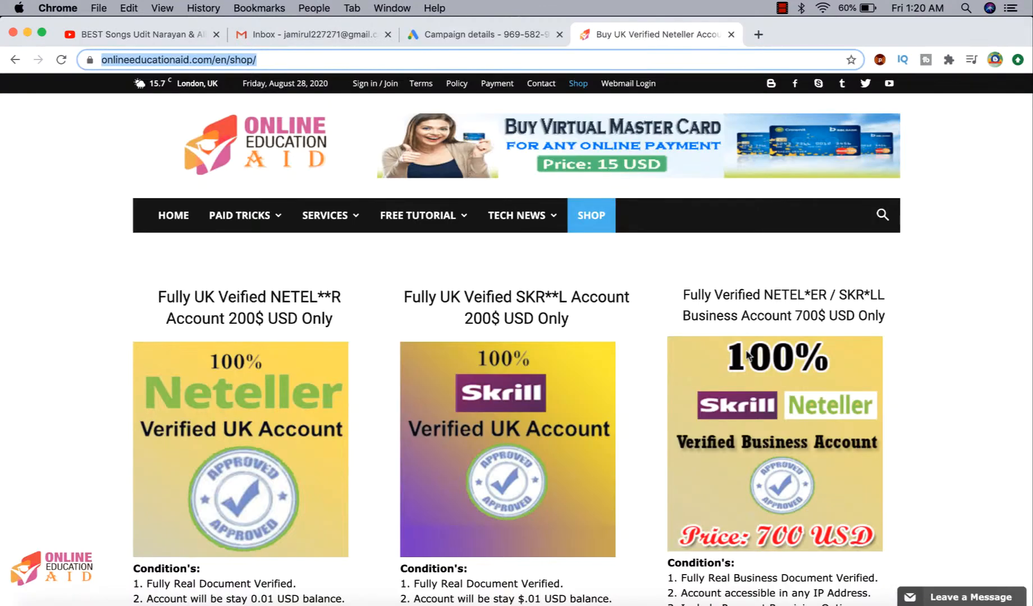
scroll("down", 3)
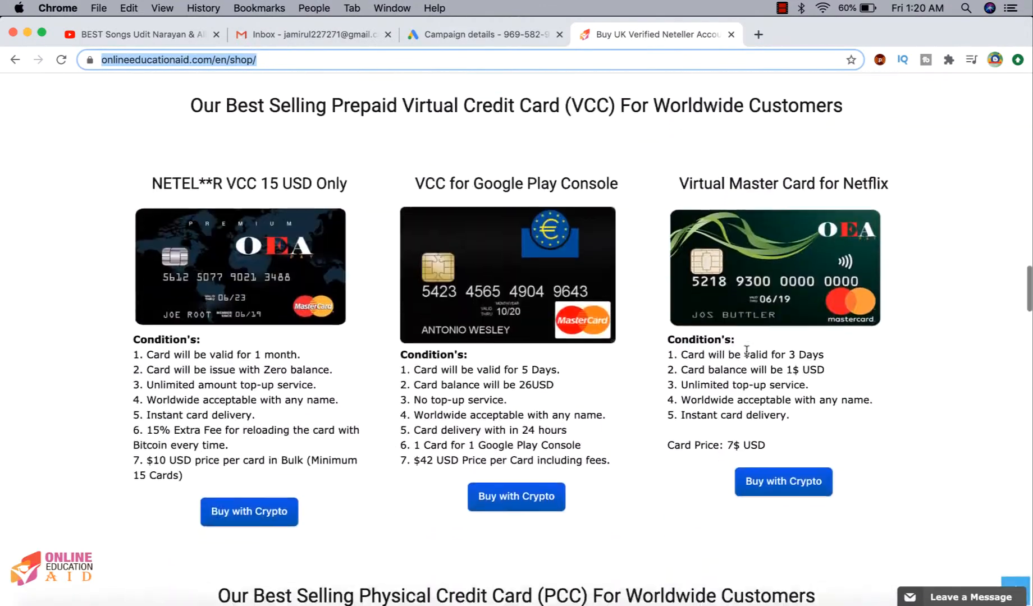
scroll("down", 3)
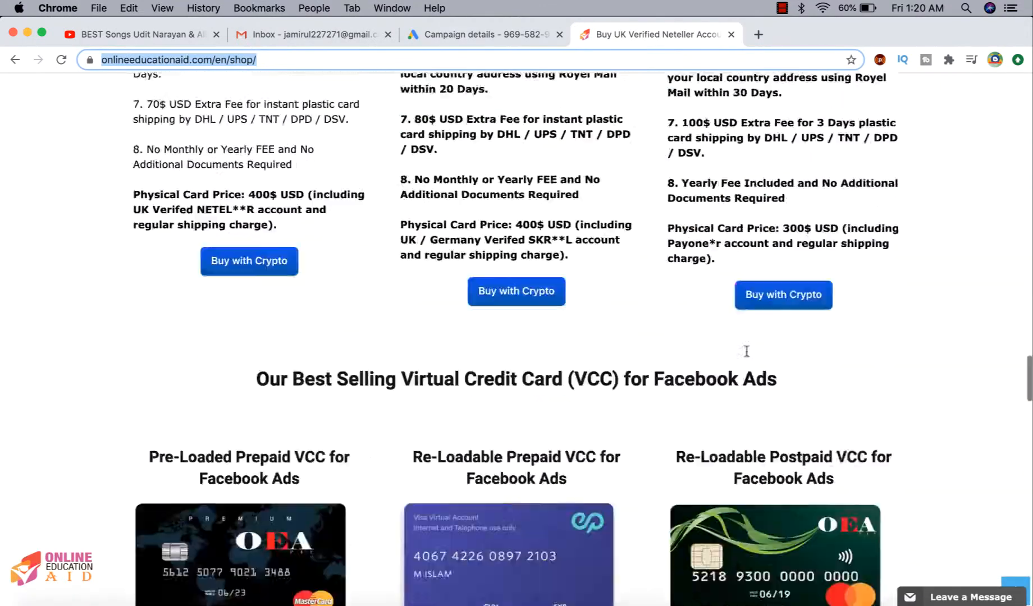
scroll("down", 3)
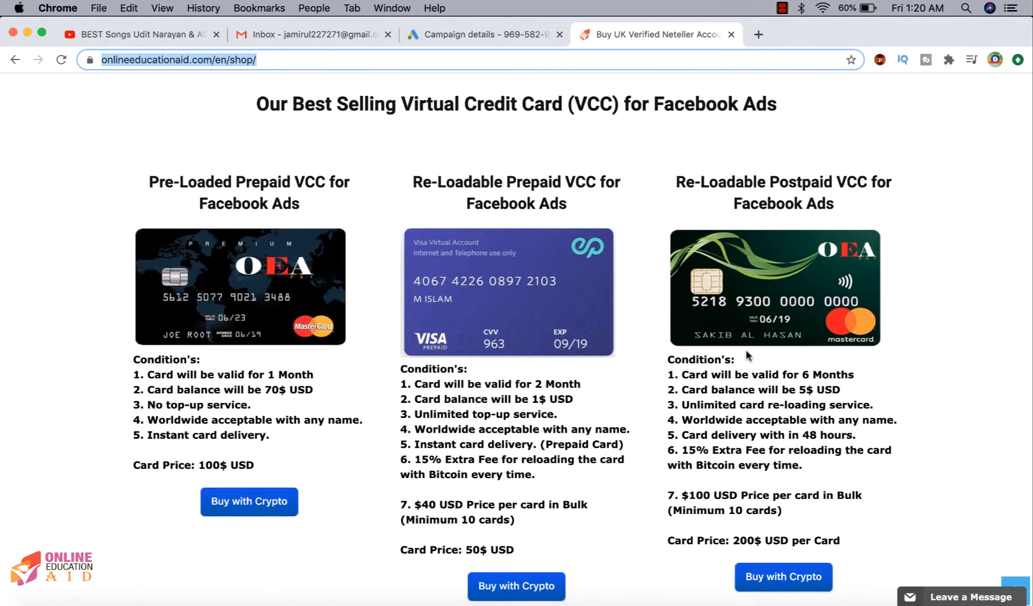
mouse_move(930, 506)
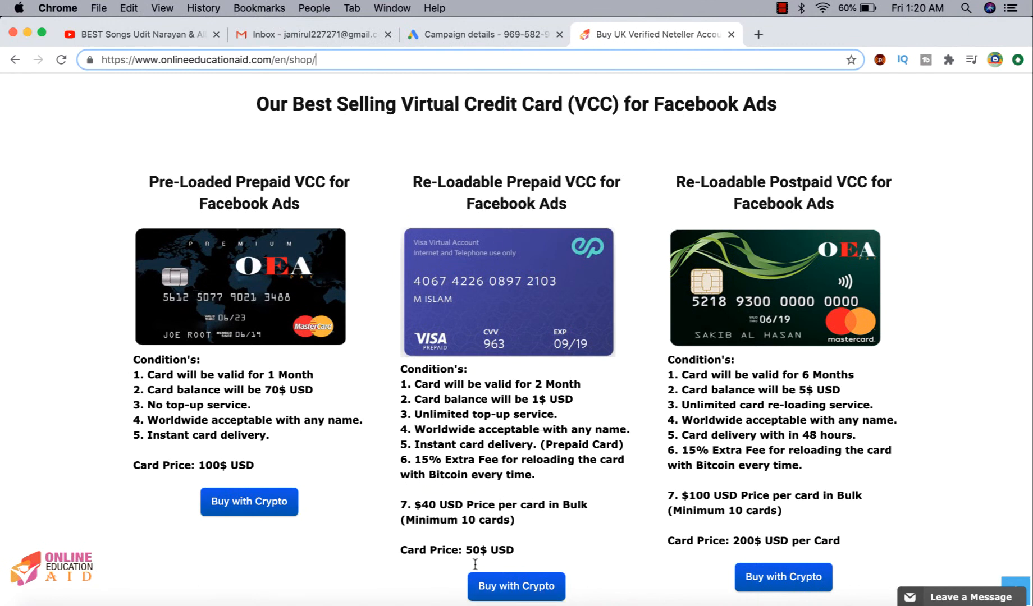
mouse_move(399, 366)
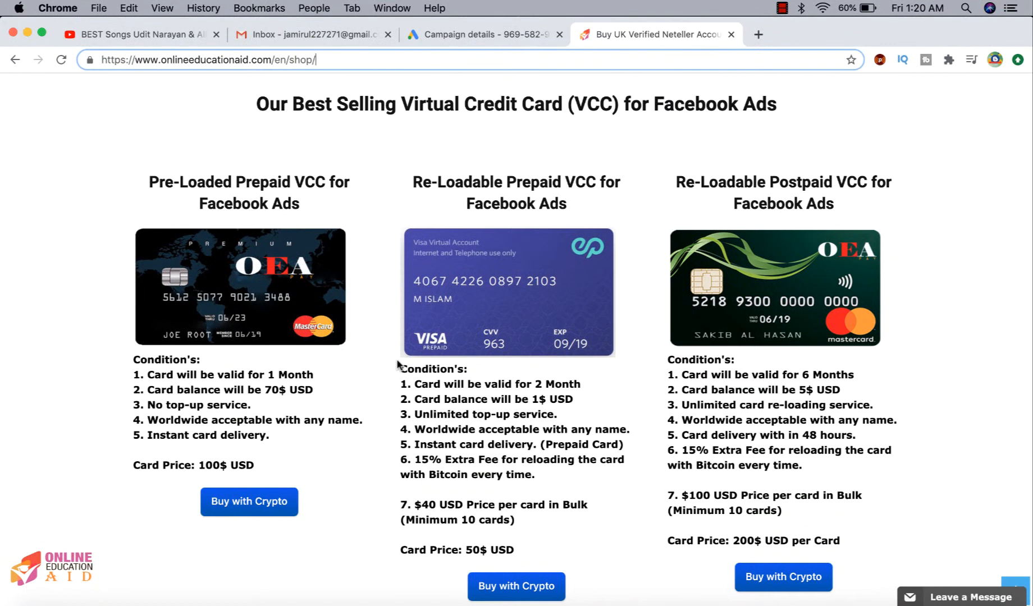
mouse_move(498, 17)
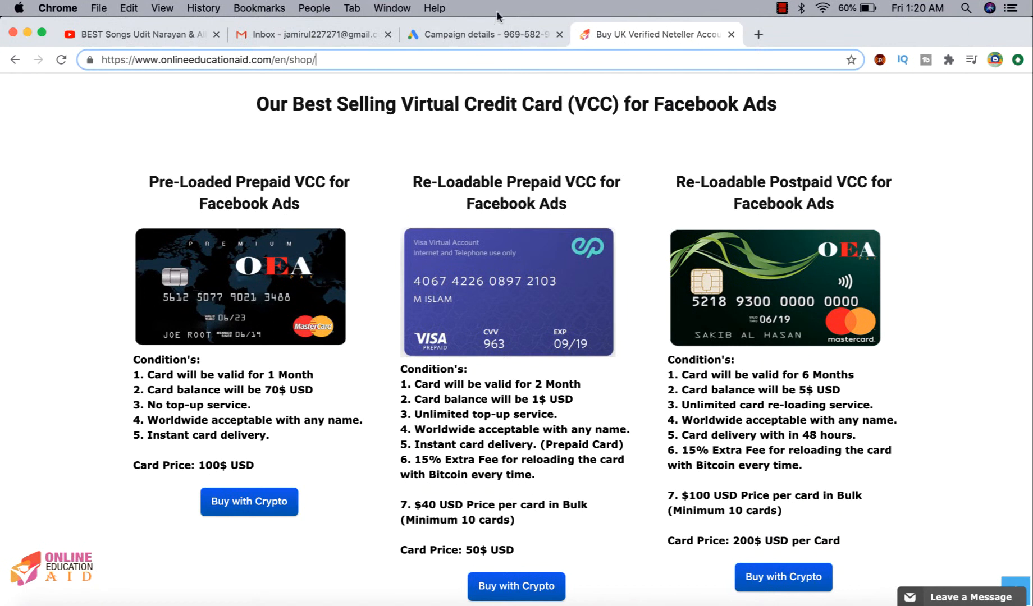
left_click(483, 34)
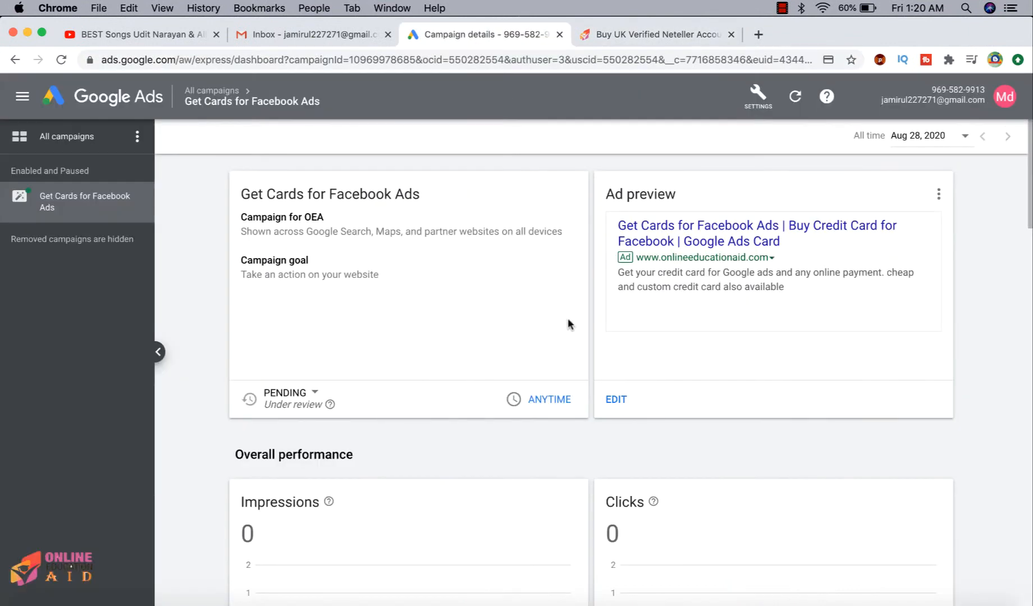